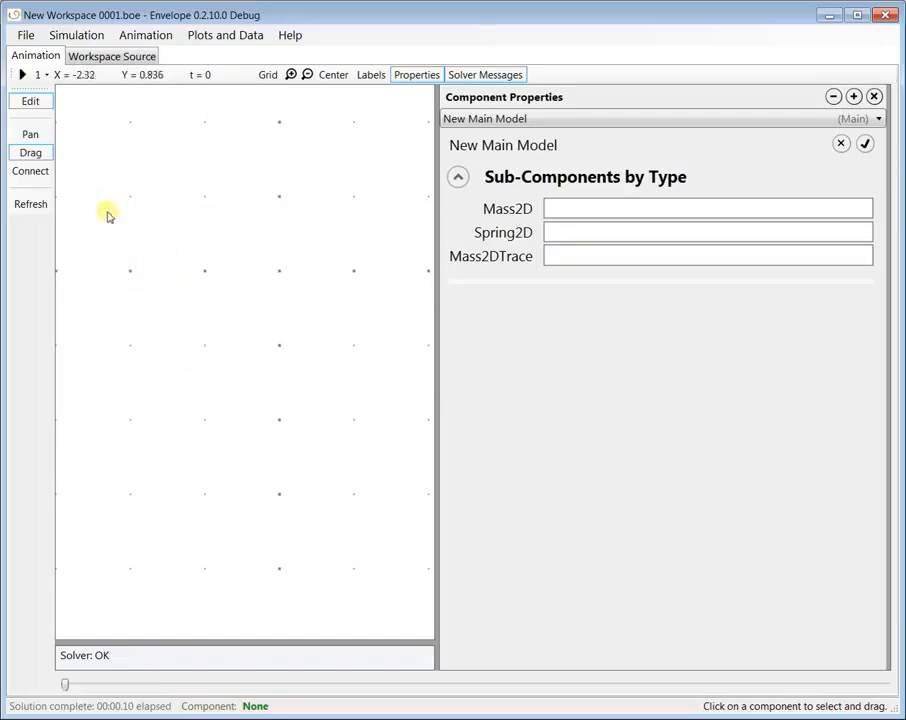
Step: Add a Mass2D point mass on the left of the grid's middle row
right_click(132, 277)
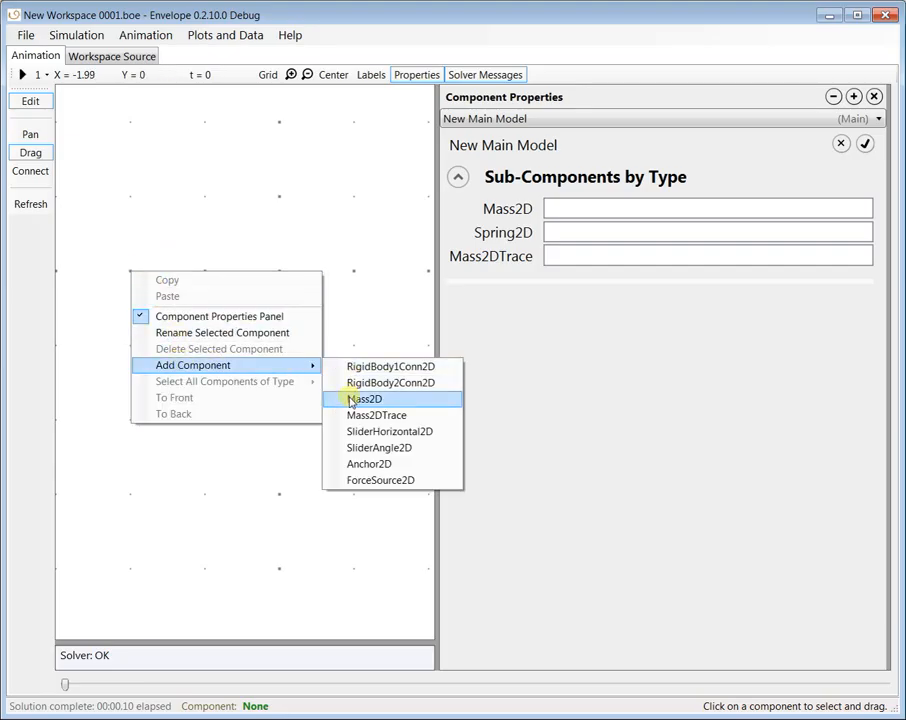
left_click(364, 398)
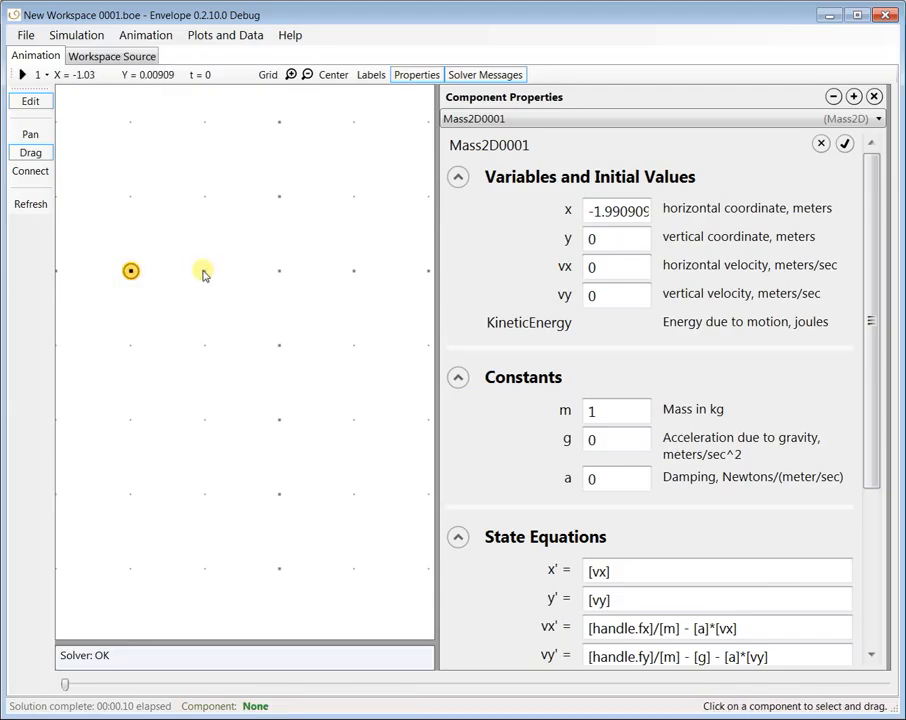
Step: Set Mass2D0001's initial vx to 1 and hide the Properties panel
left_click(616, 237)
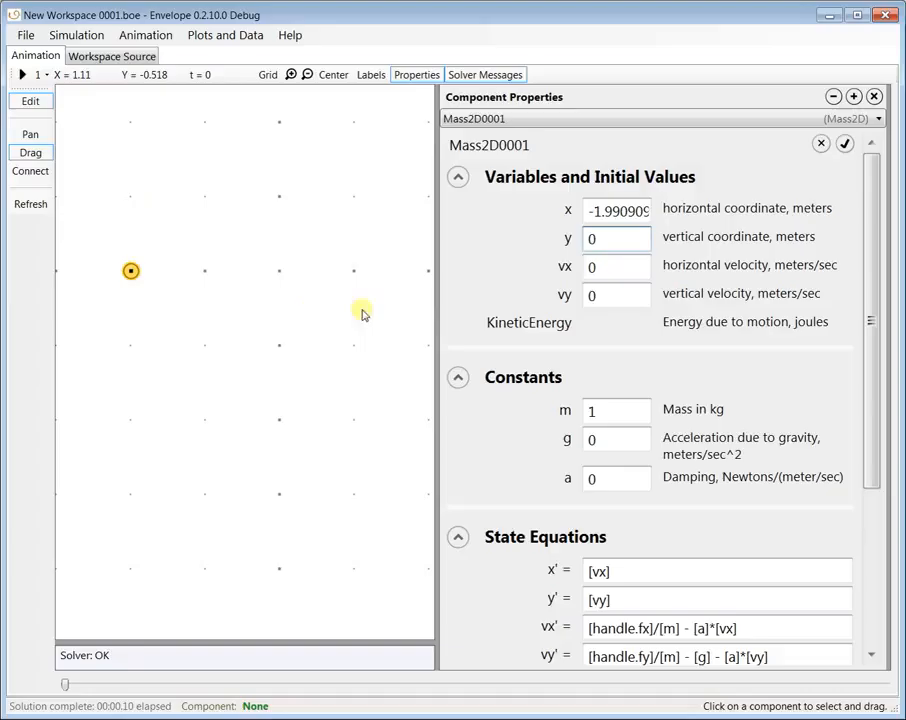
left_click(617, 267)
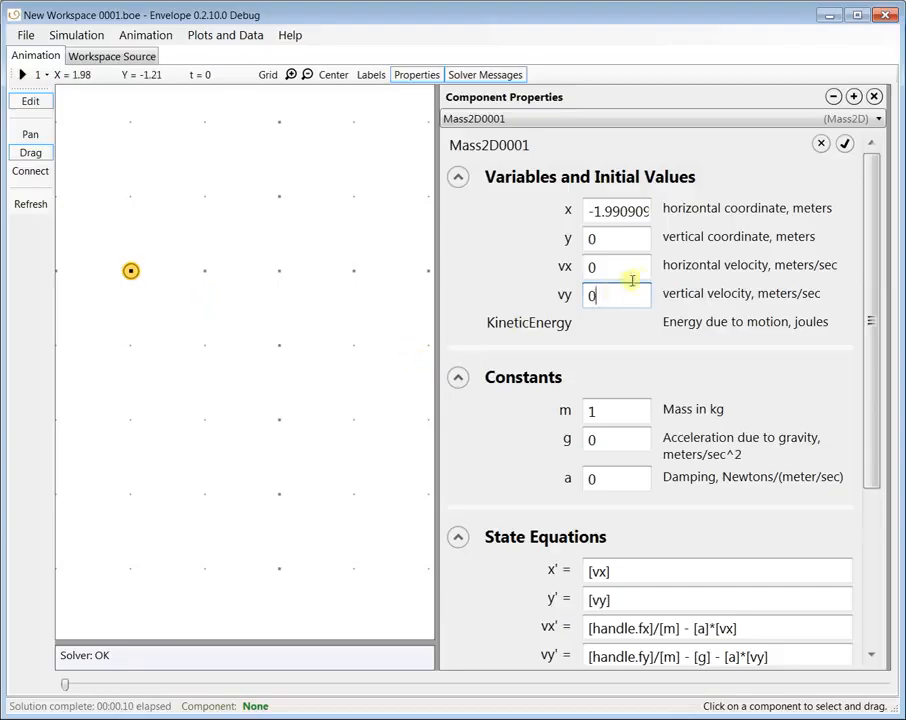
type("1")
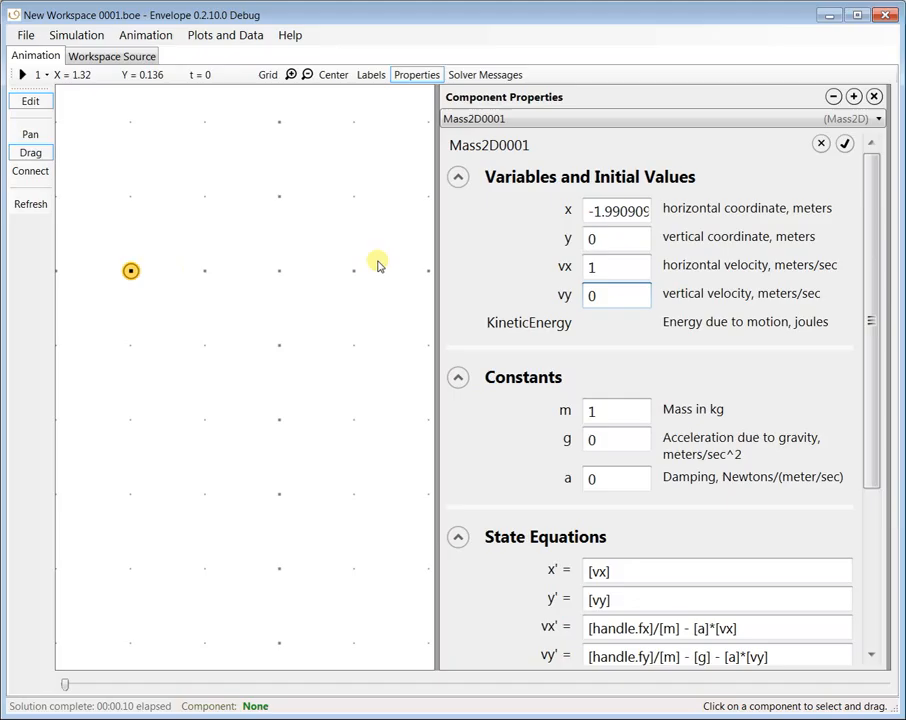
left_click(76, 35)
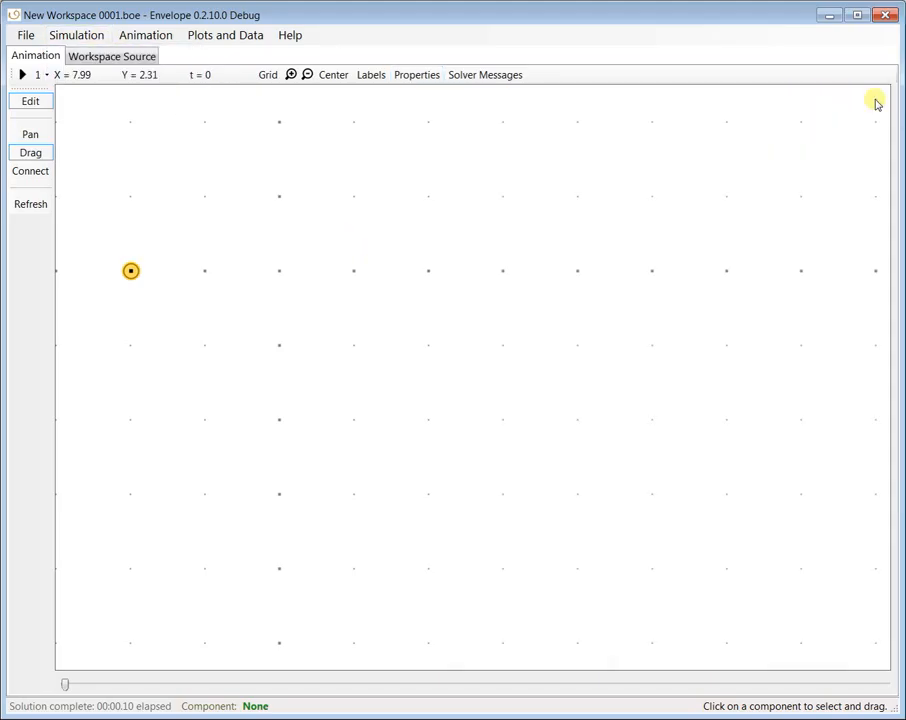
Step: Run the animation so the mass drifts right, then rewind to t = 0
left_click(22, 74)
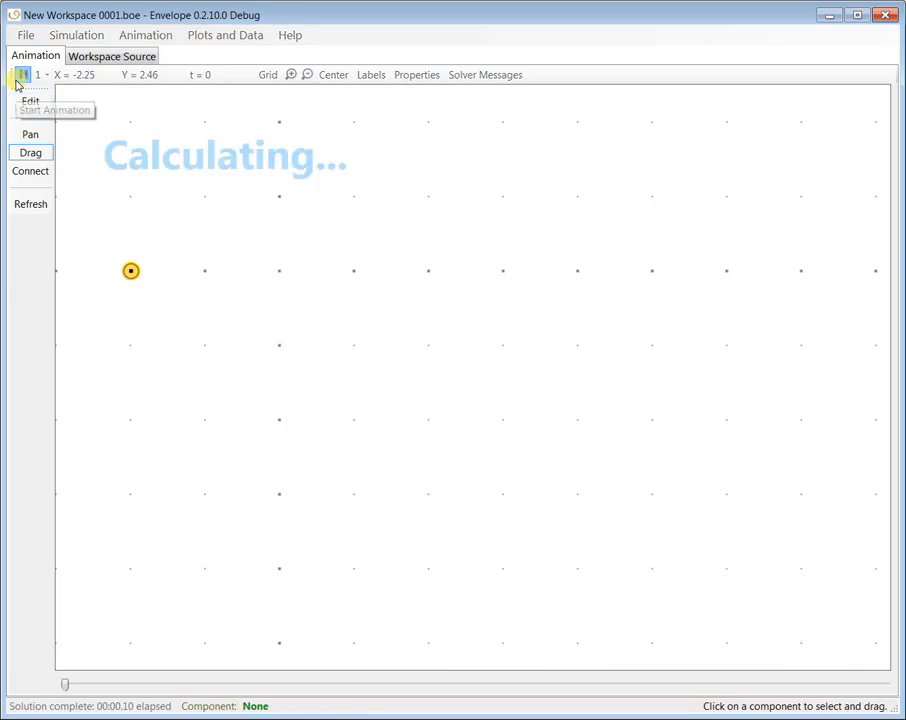
left_click(22, 74)
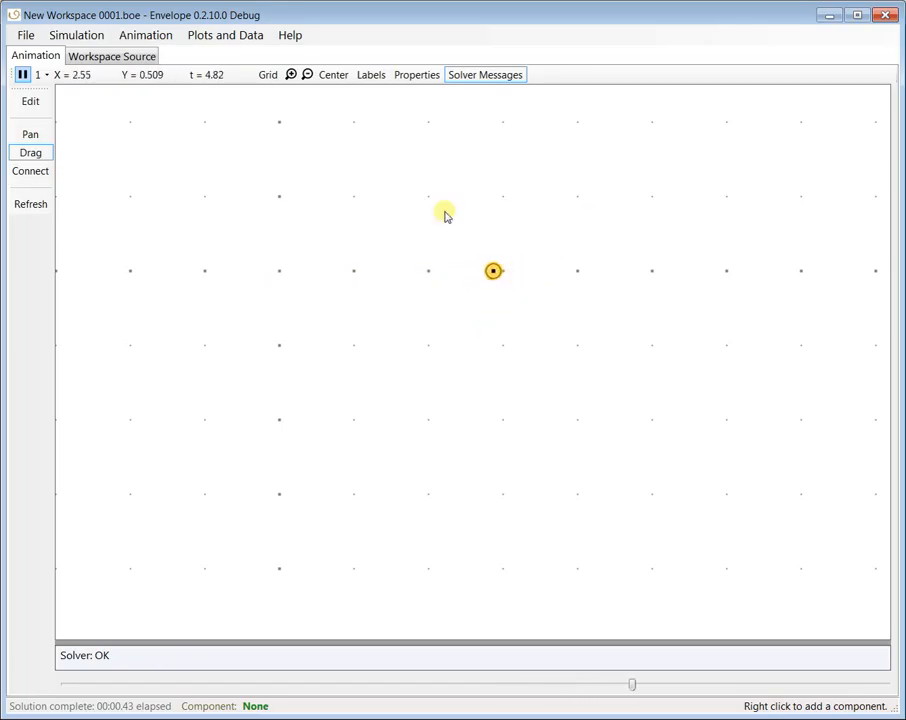
left_click_drag(493, 271, 635, 271)
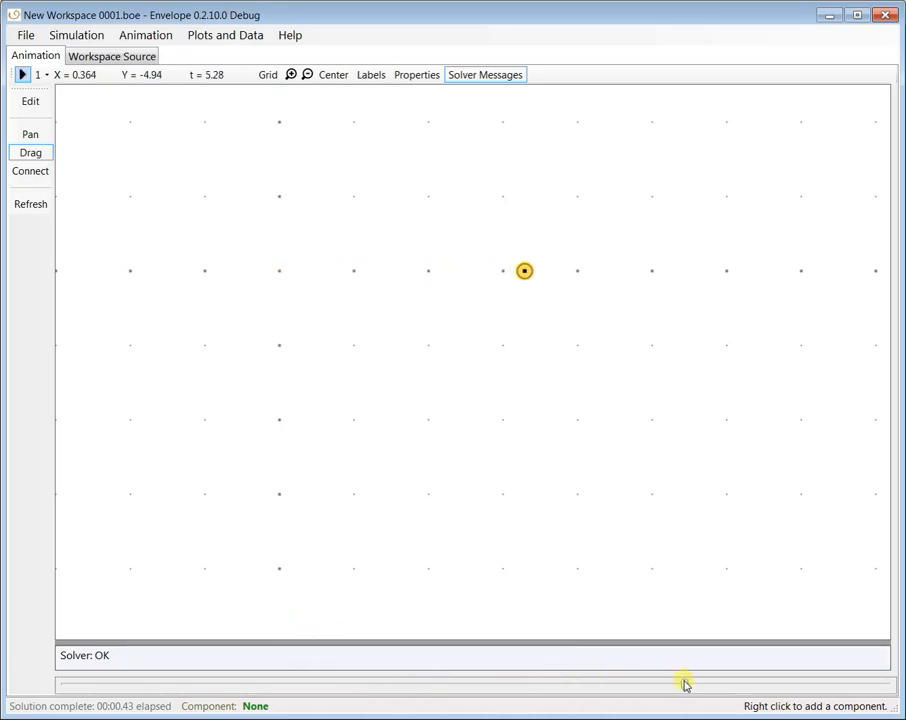
left_click_drag(685, 684, 161, 684)
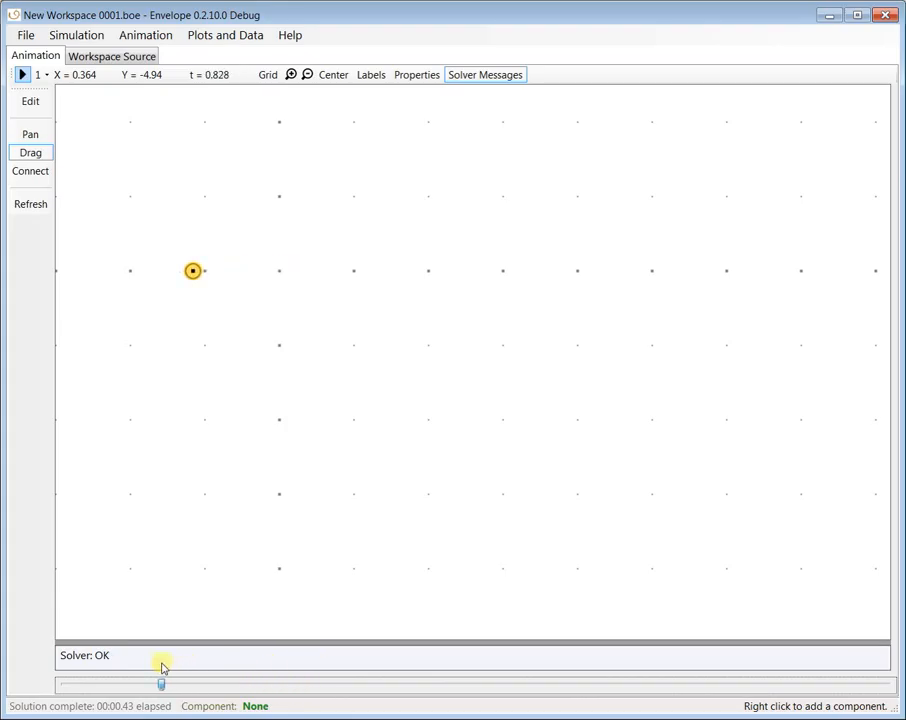
left_click_drag(160, 680, 560, 680)
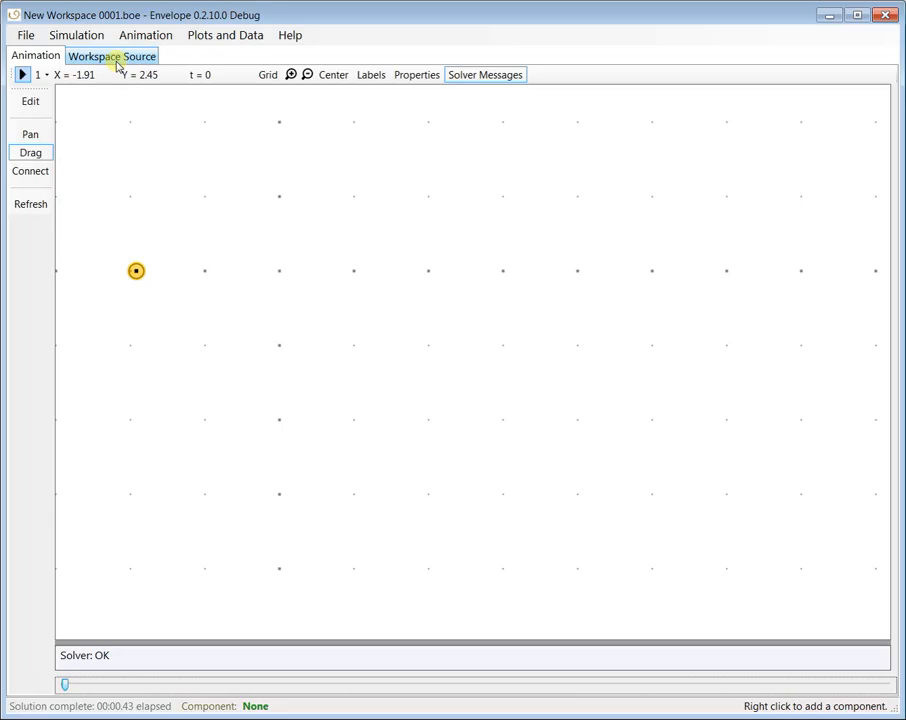
Step: View the Workspace Source, return to Animation, and reopen the Properties panel
left_click(139, 55)
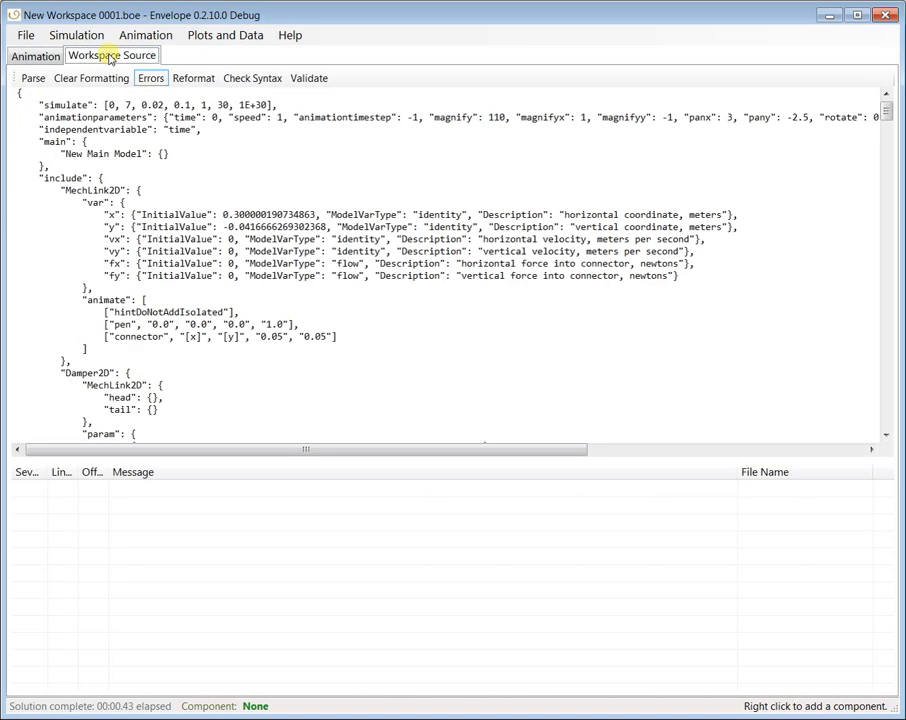
left_click(35, 55)
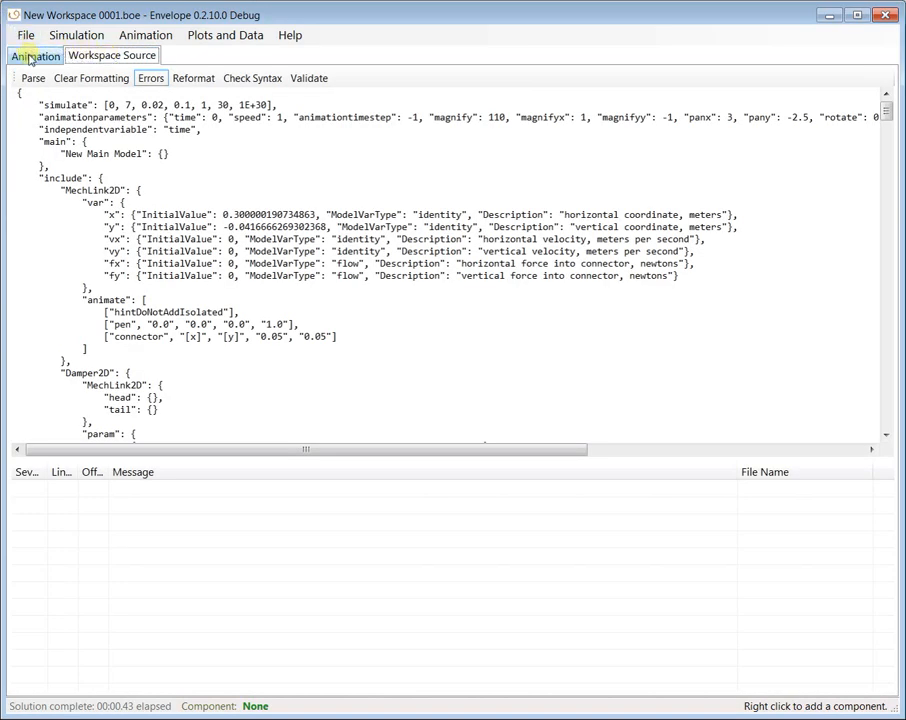
left_click(35, 55)
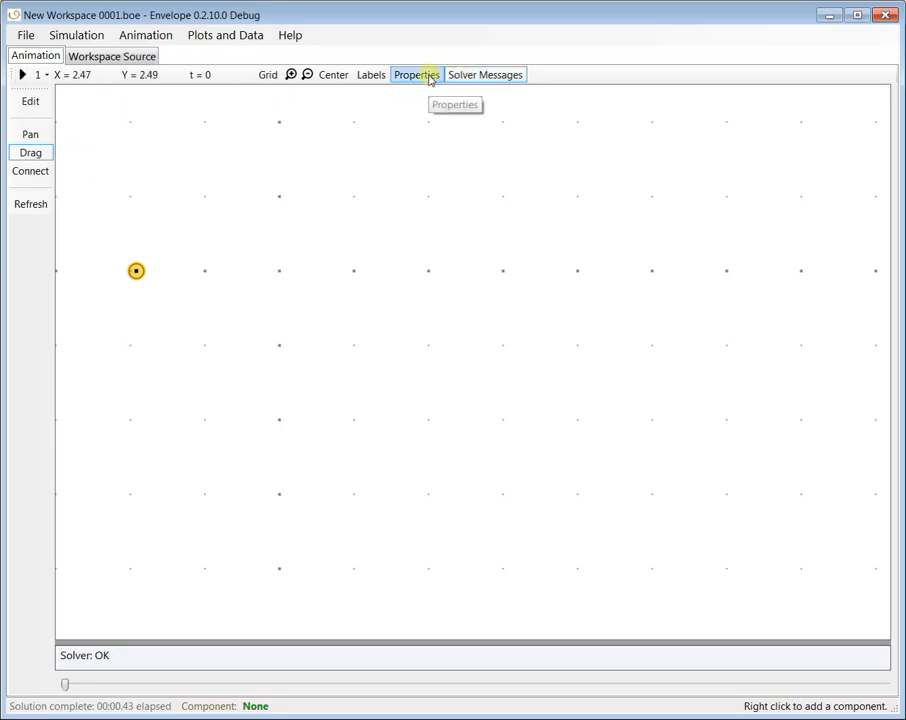
left_click(416, 74)
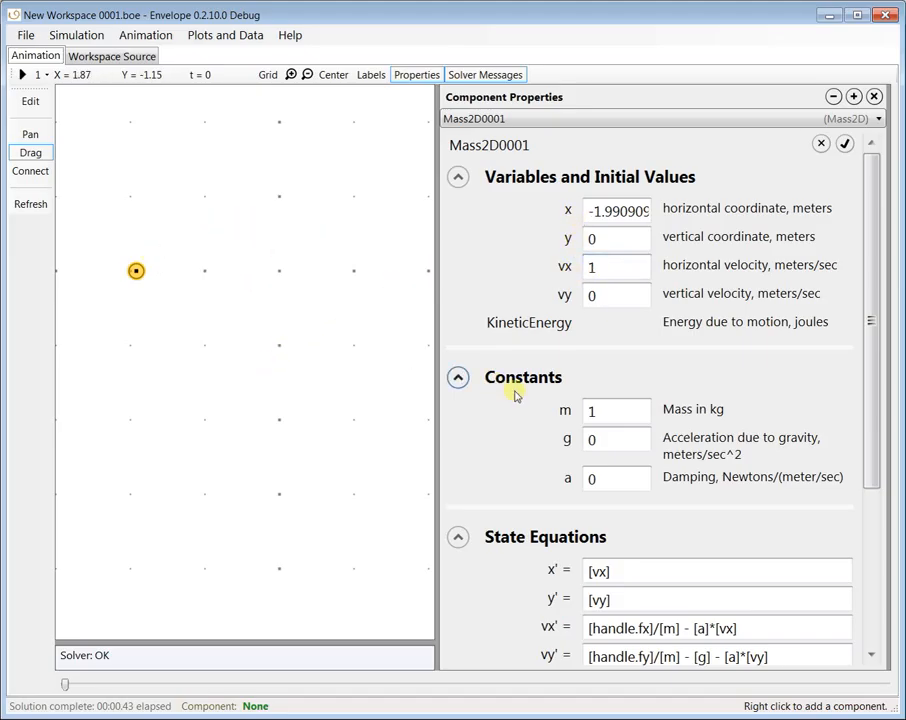
Step: Scroll Mass2D0001's properties to its state equations and MechLink2D handle sub-component
left_click(617, 410)
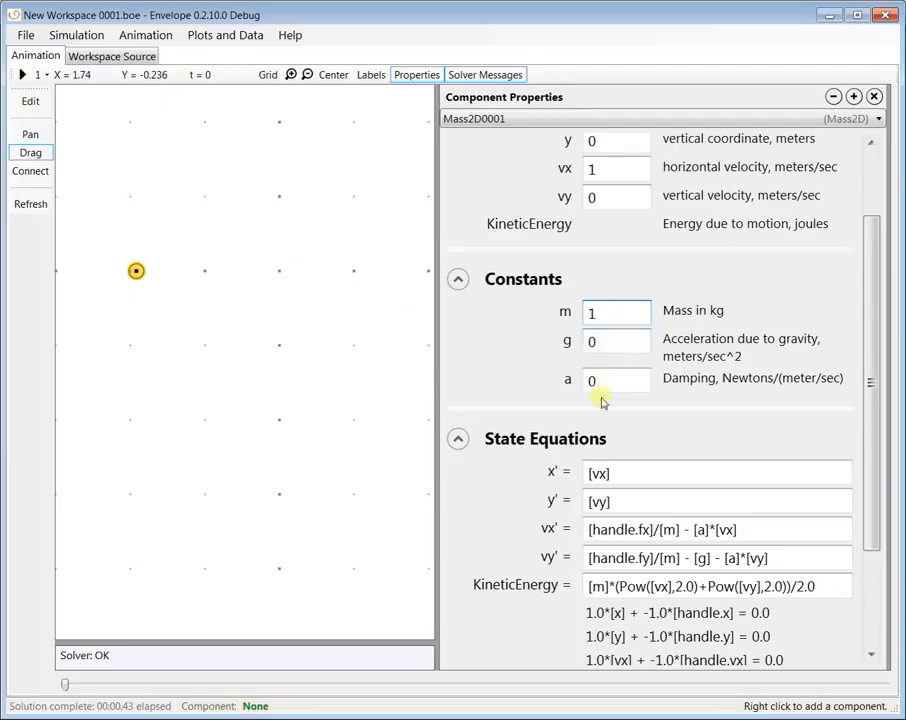
mouse_move(748, 425)
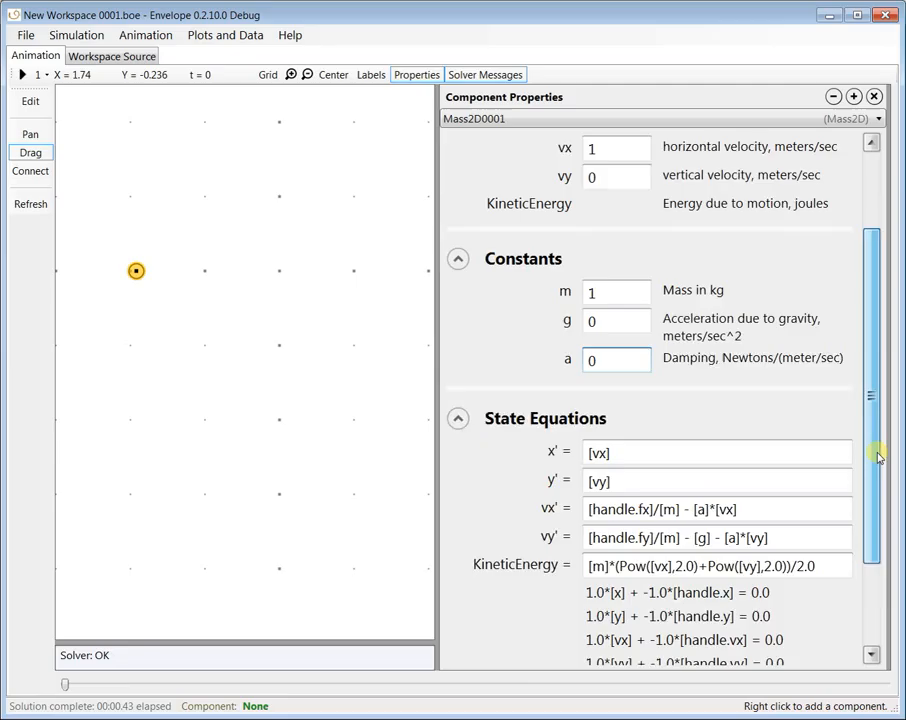
scroll("down", 3)
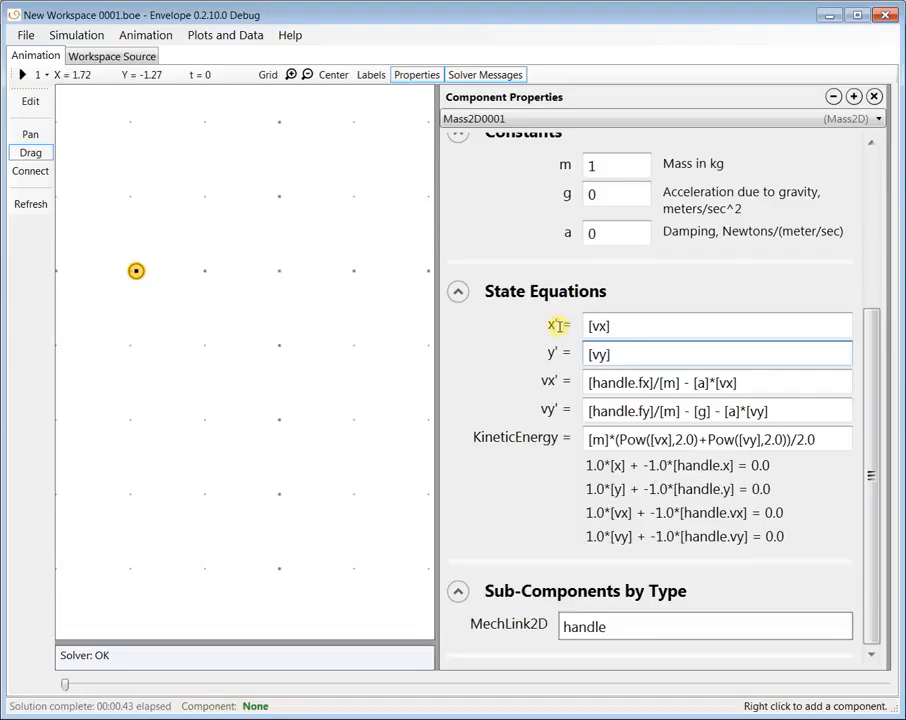
left_click(717, 325)
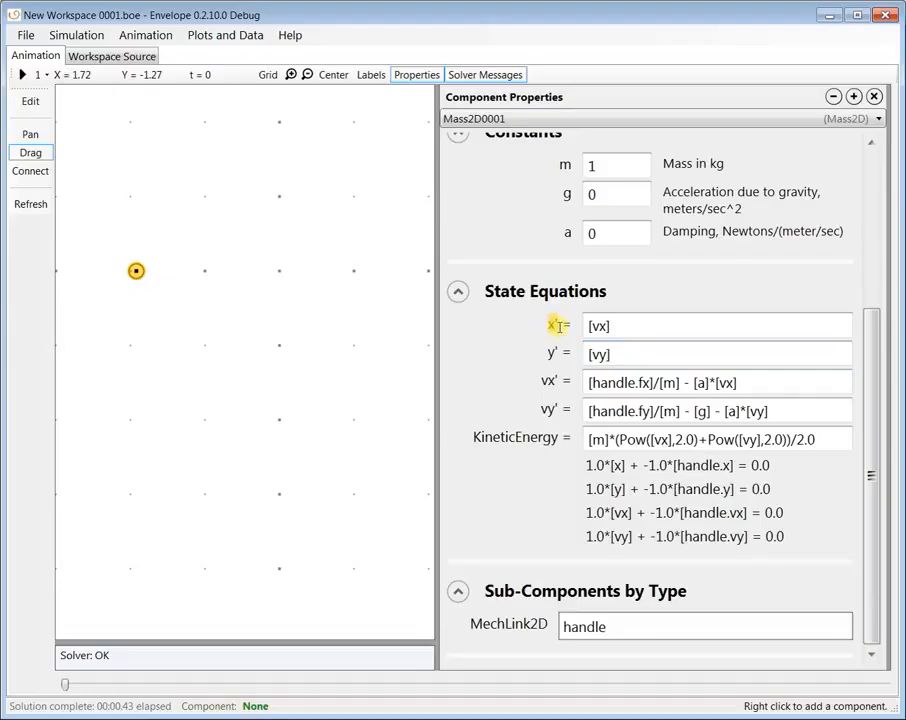
left_click(716, 325)
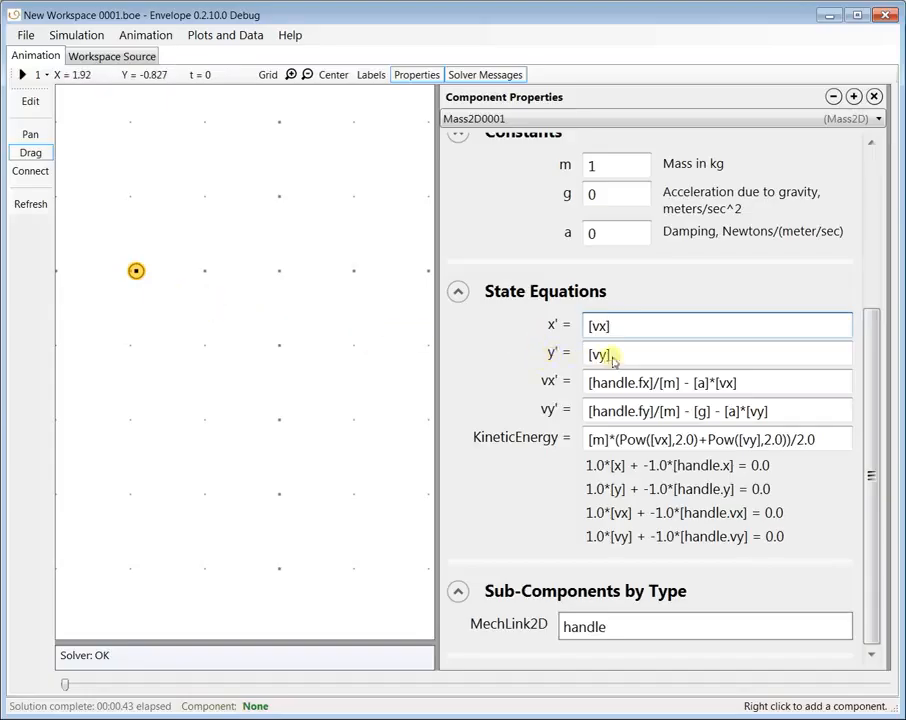
left_click(715, 354)
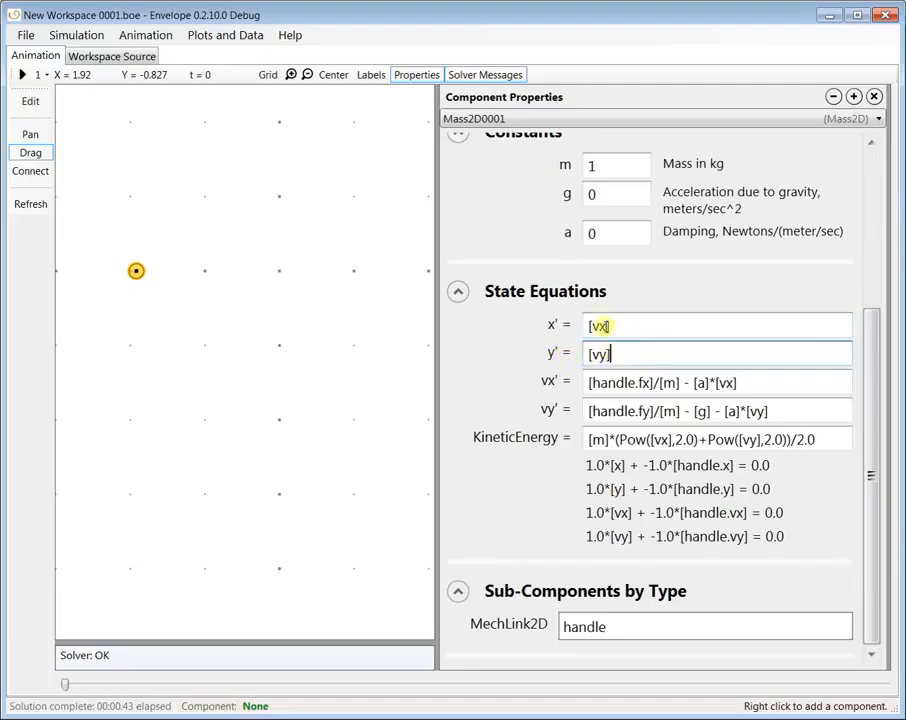
left_click(718, 354)
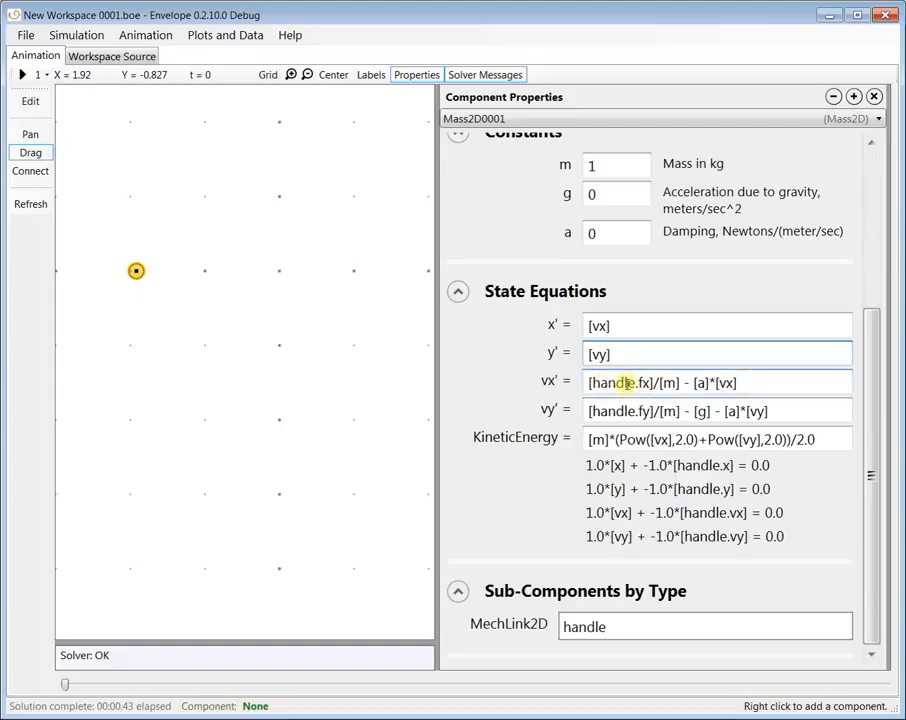
double_click(620, 383)
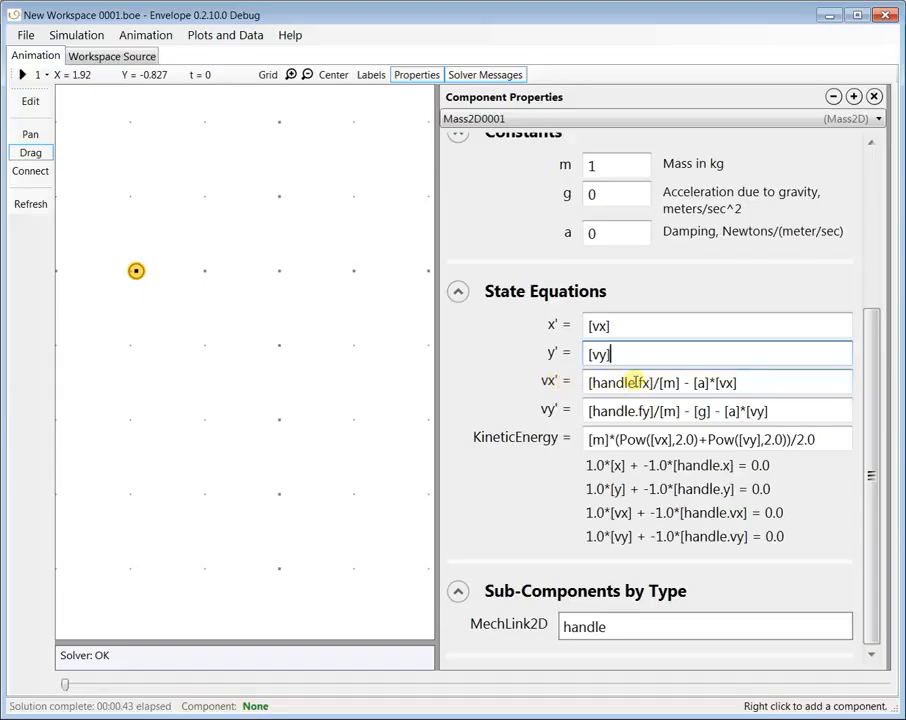
mouse_move(365, 262)
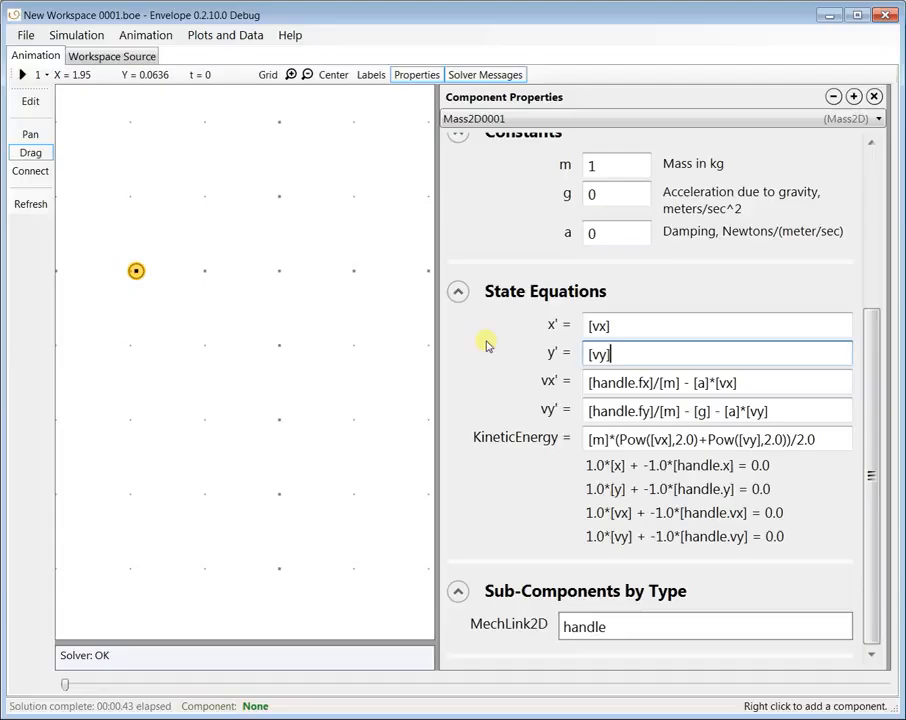
double_click(724, 383)
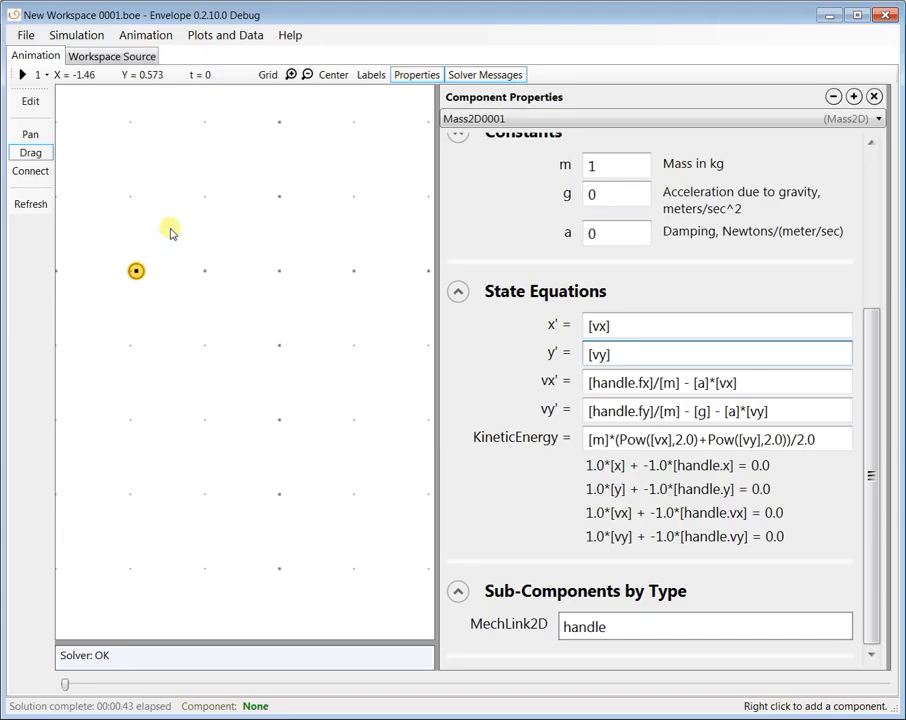
mouse_move(180, 150)
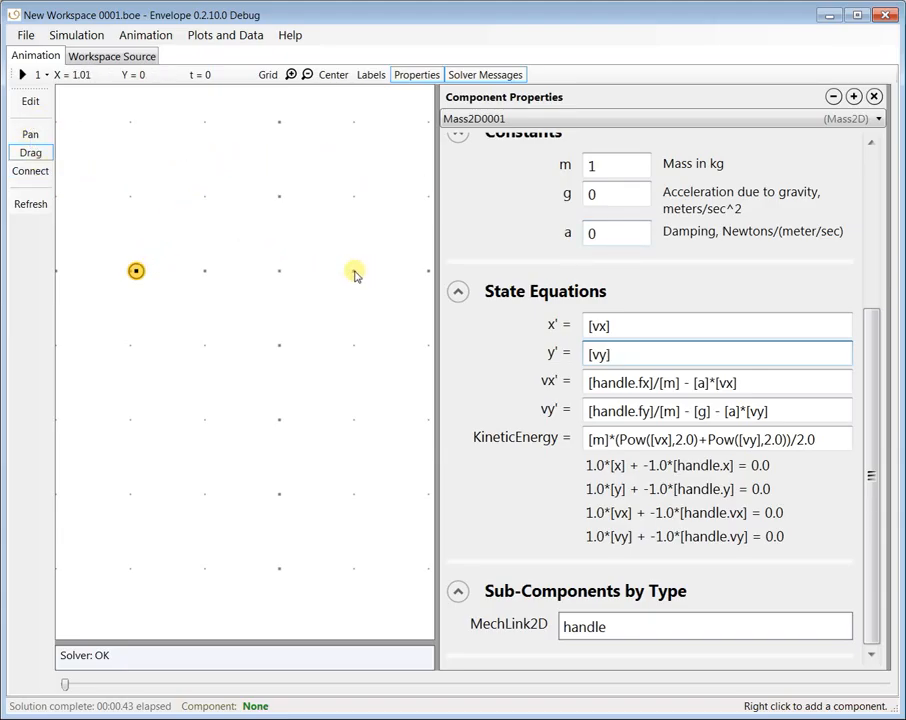
Step: Place a second Mass2D on the right and reposition the first mass
right_click(356, 271)
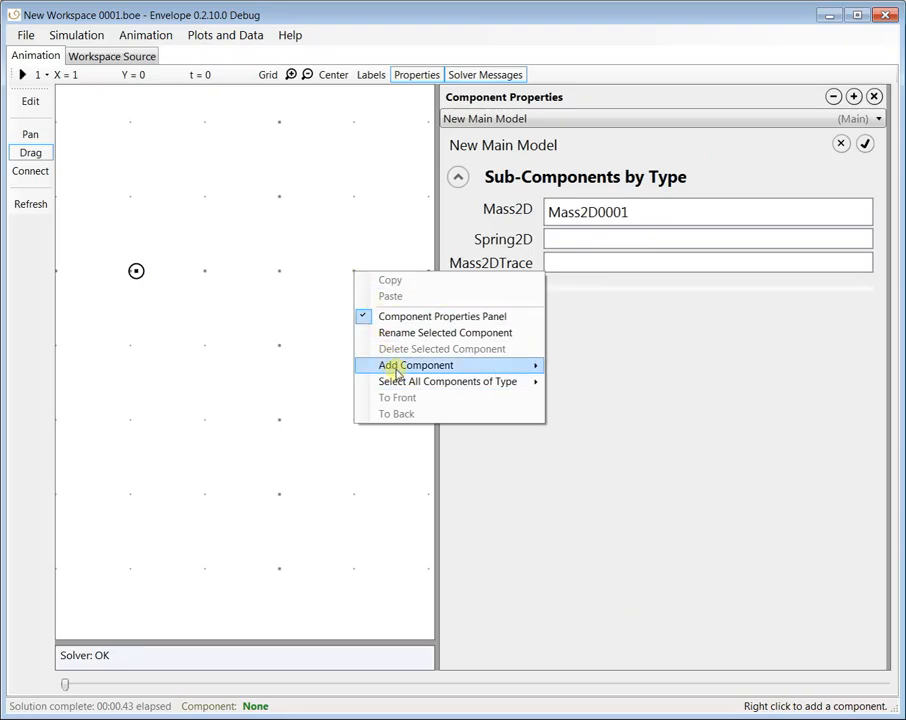
mouse_move(417, 365)
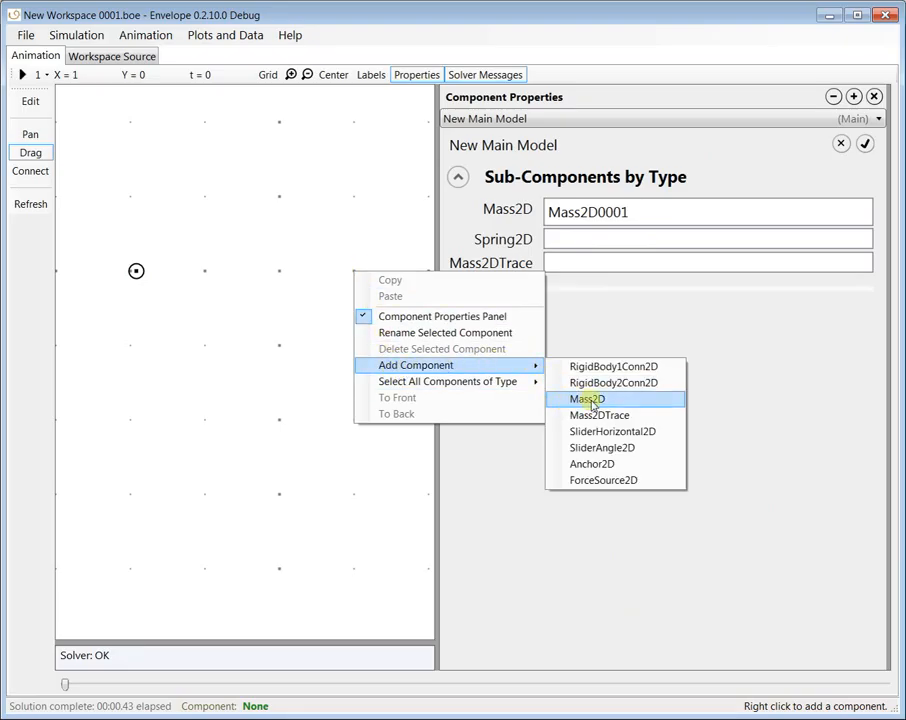
left_click(587, 398)
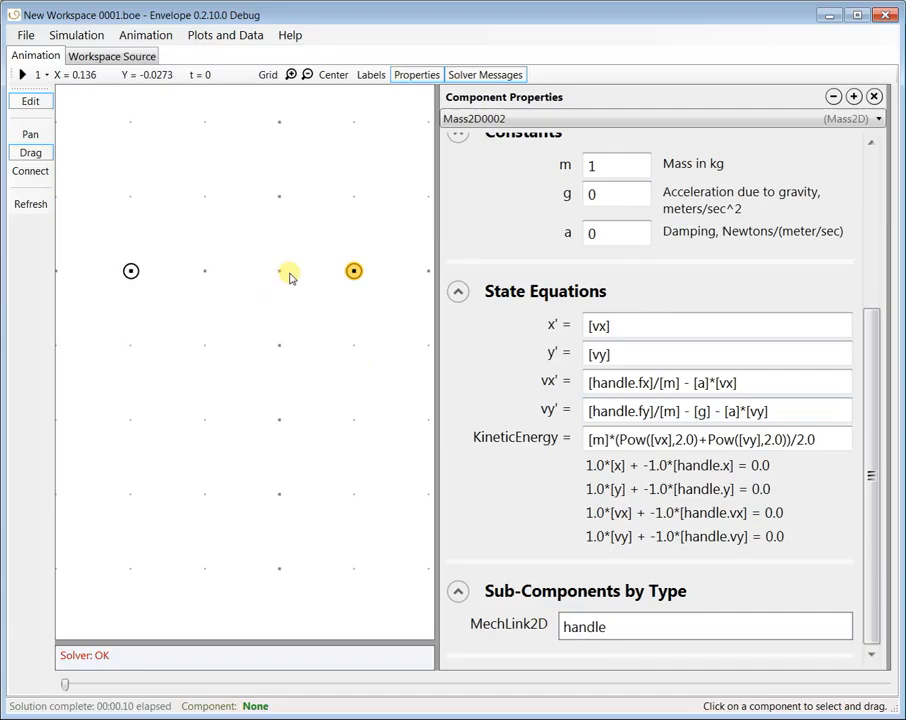
left_click_drag(289, 274, 131, 271)
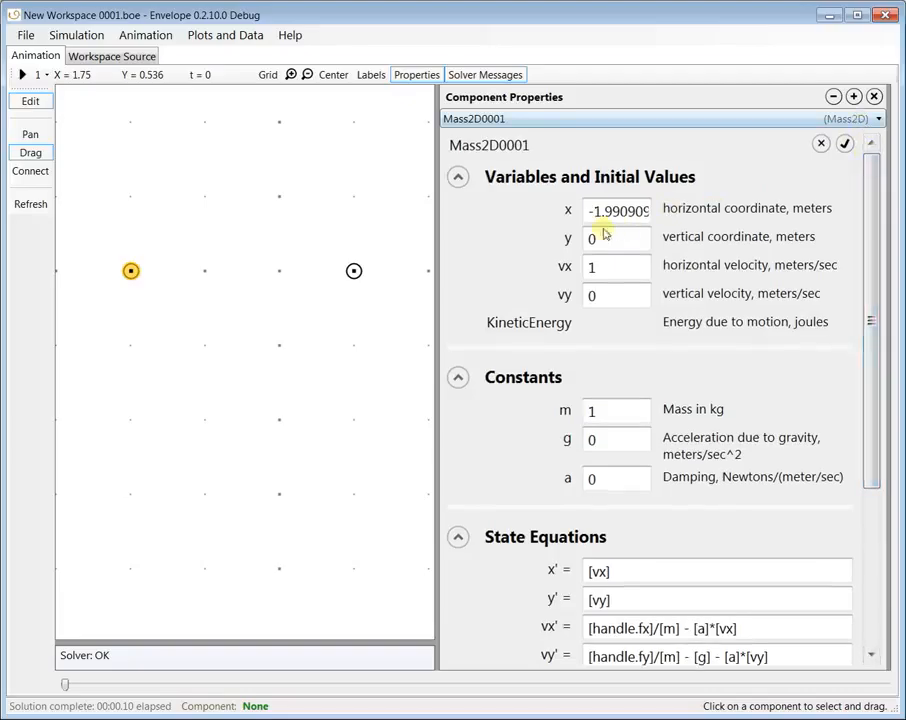
left_click(616, 266)
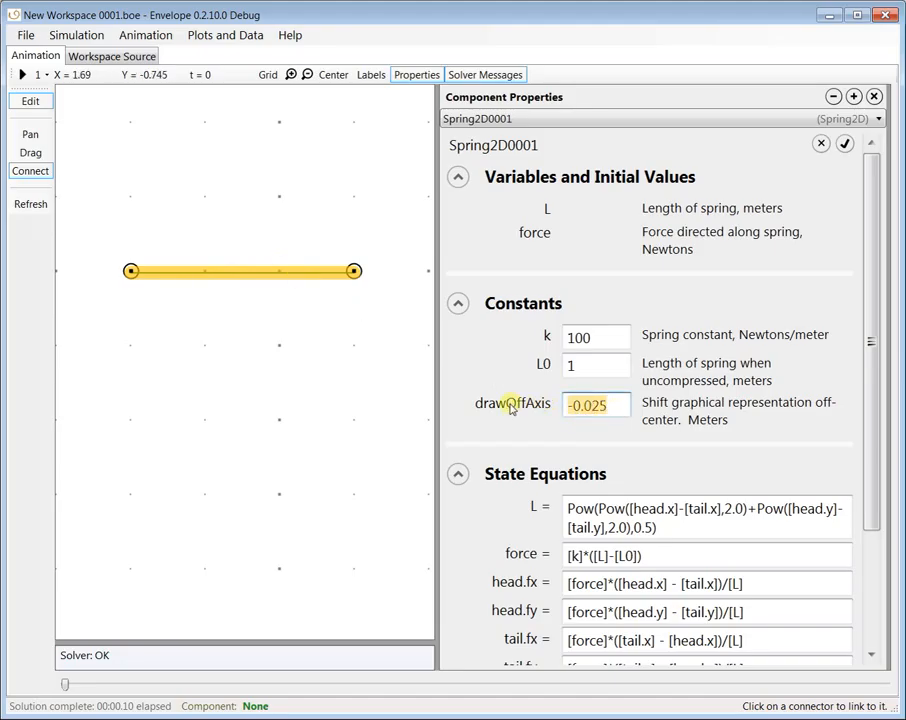
Step: Set drawOffAxis to 0 and review Spring2D0001's force equation
type("0")
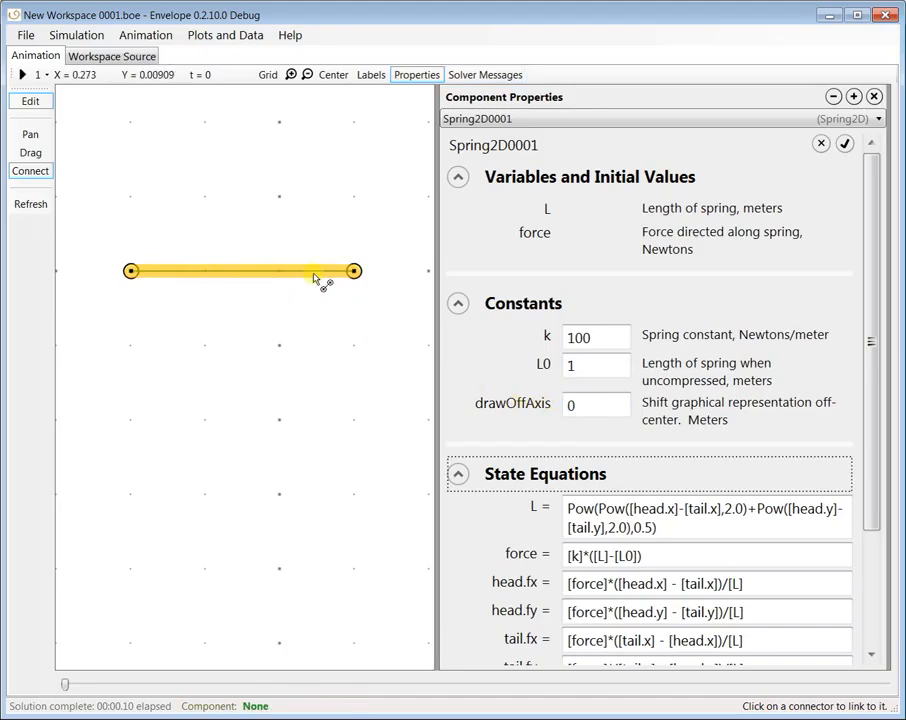
mouse_move(315, 285)
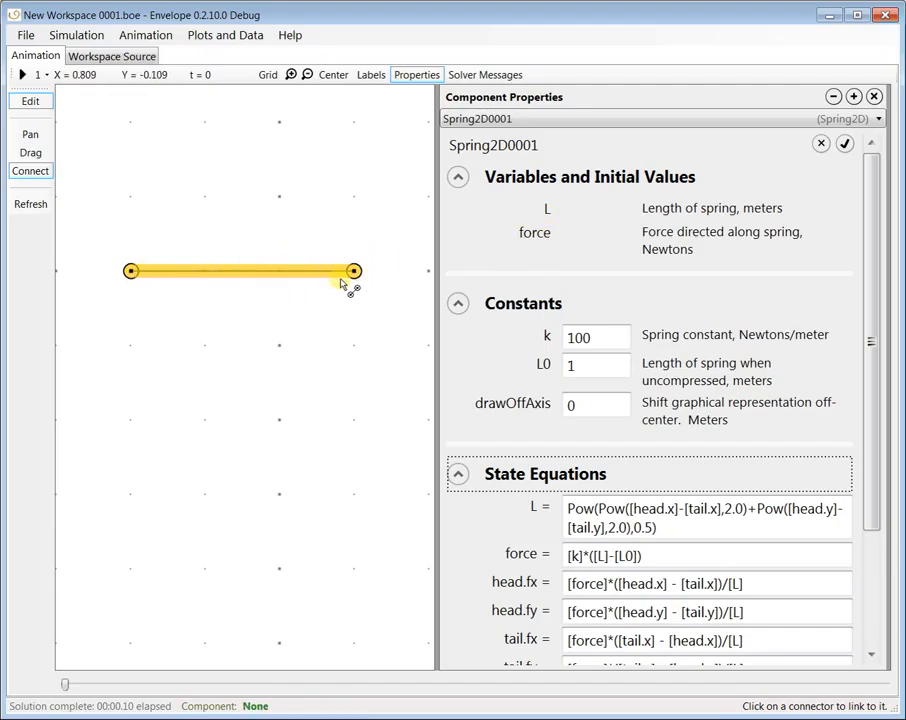
left_click(355, 271)
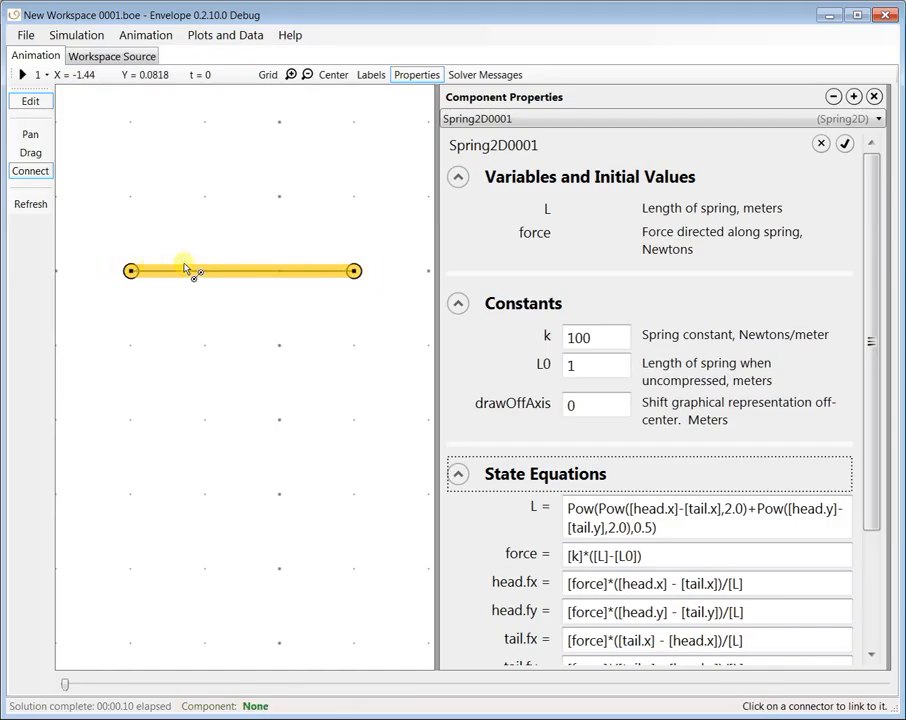
mouse_move(405, 358)
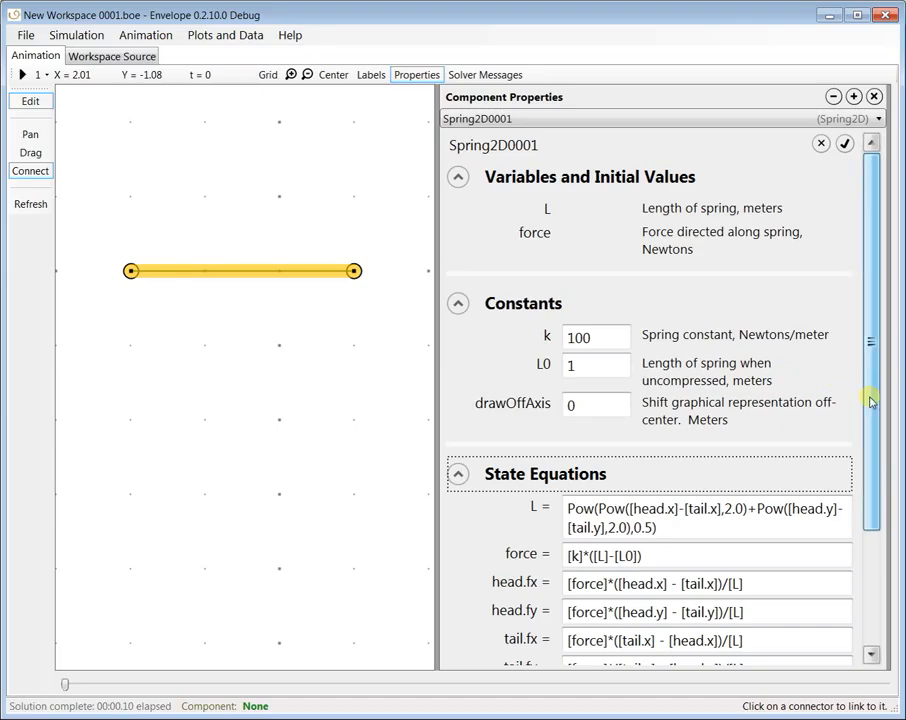
scroll("down", 3)
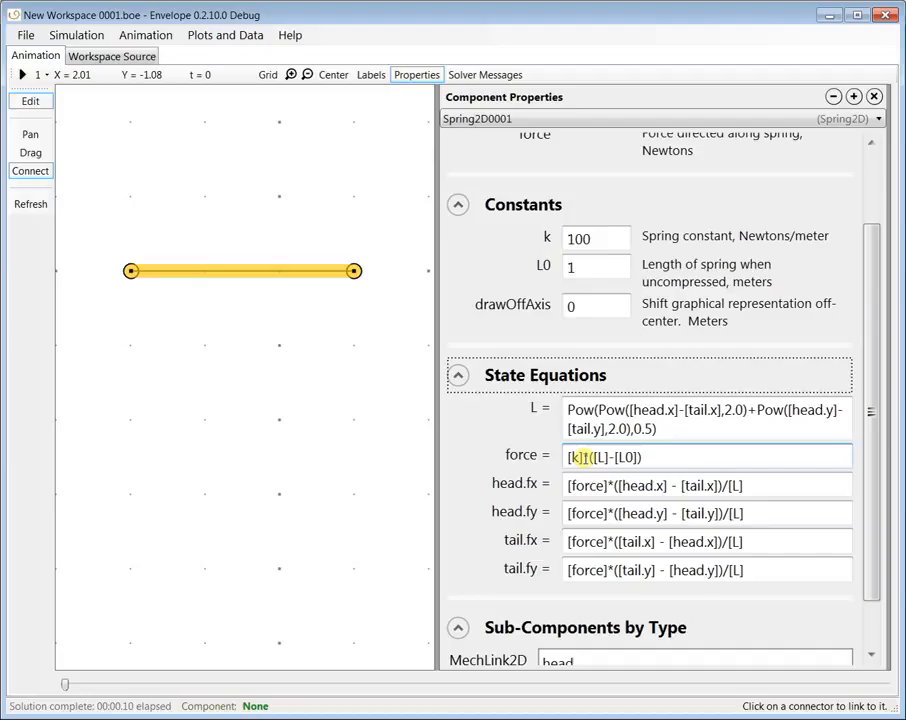
left_click(597, 238)
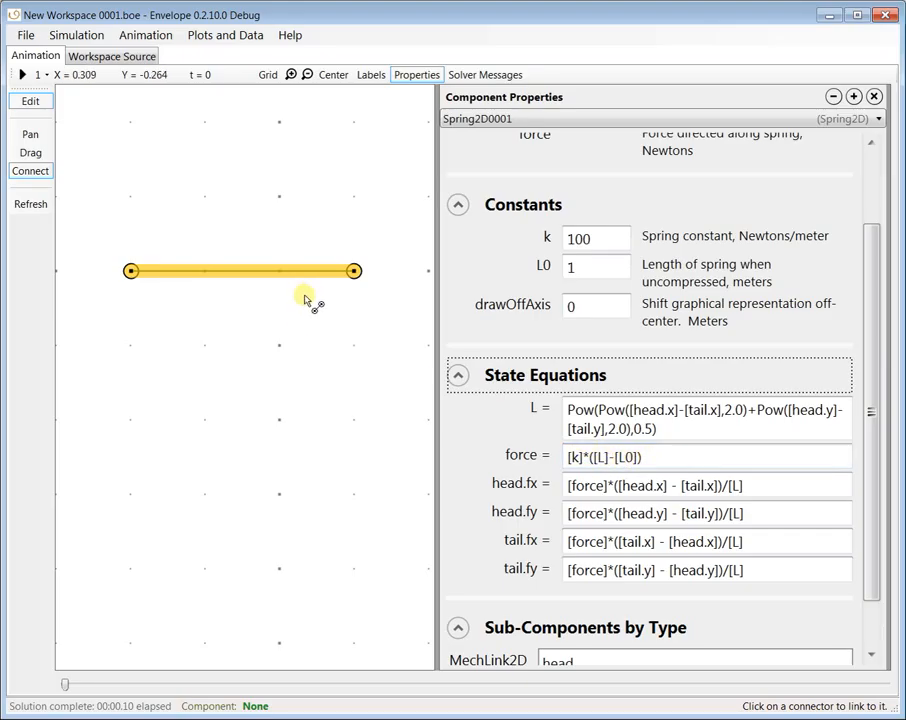
mouse_move(308, 333)
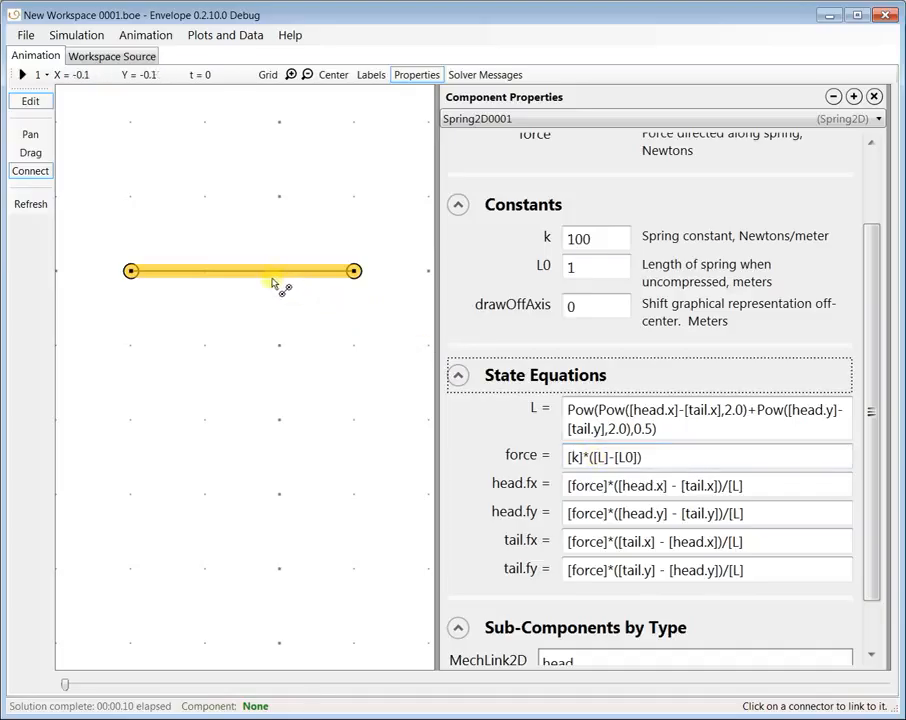
Step: Change Spring2D0001's L0 from 1 to 2 and start the simulation
left_click(596, 267)
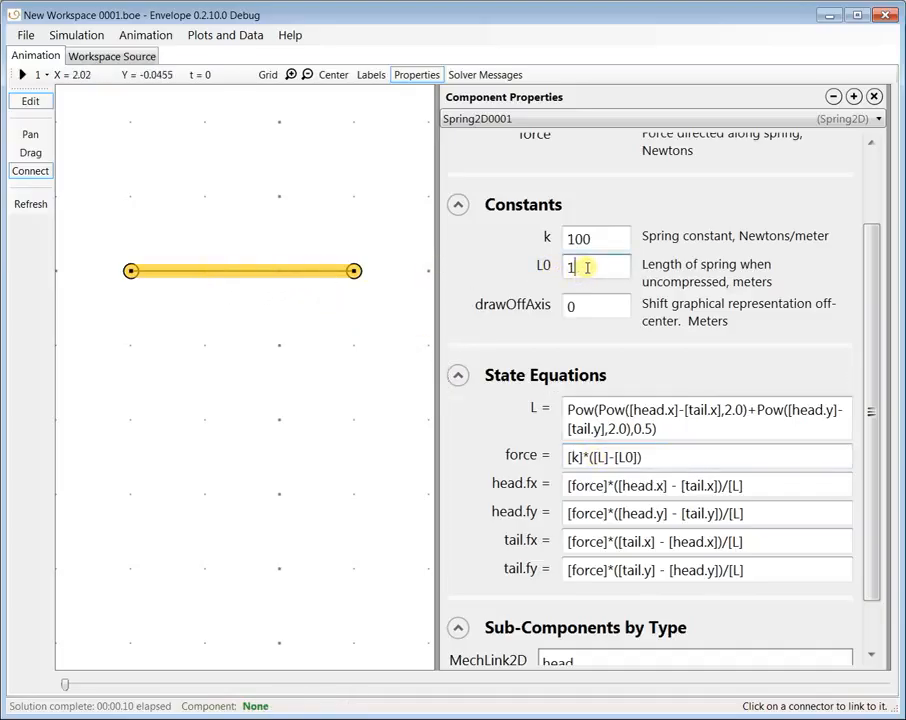
left_click(245, 271)
type("2")
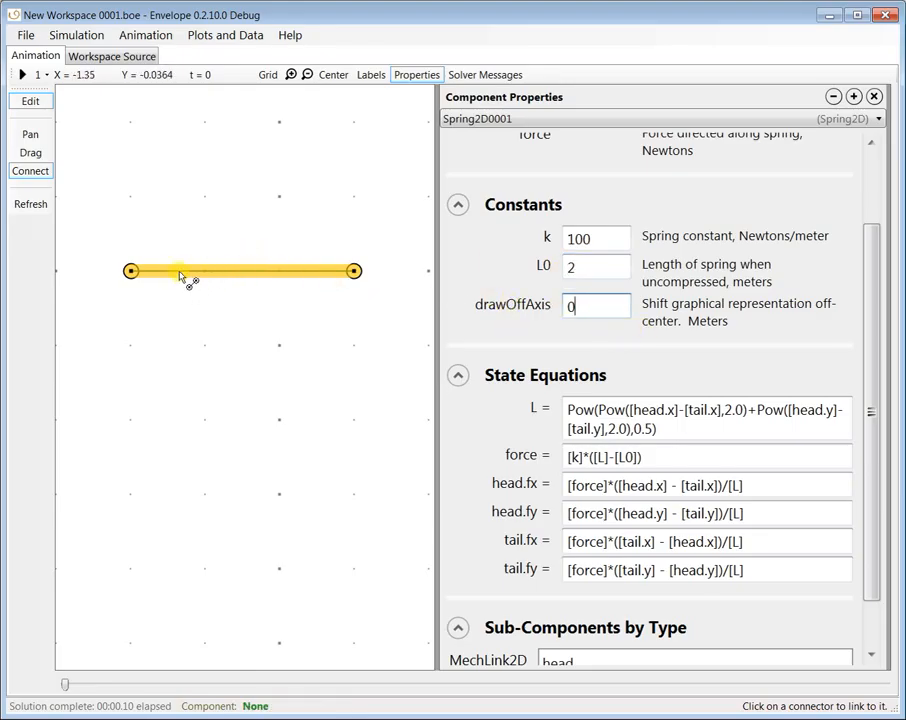
mouse_move(350, 285)
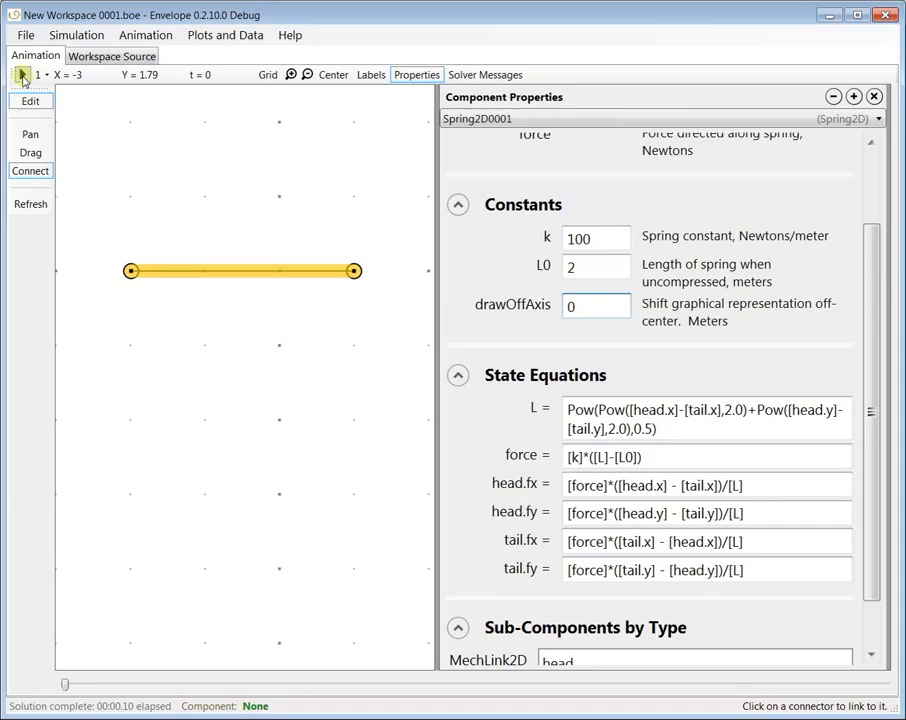
left_click(22, 74)
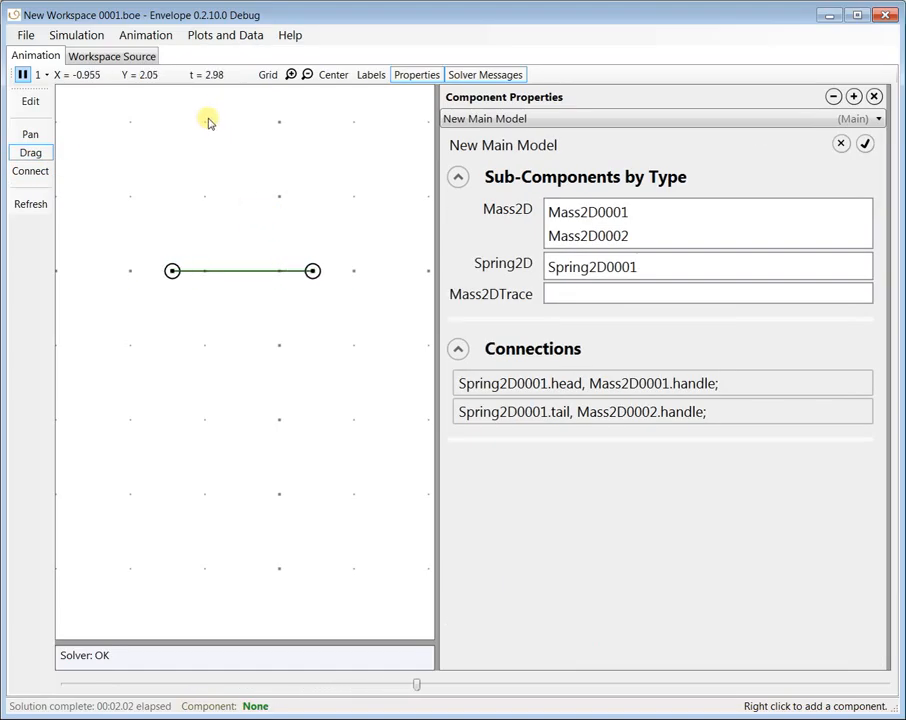
Step: Open a PlotWindow graphing Mass2D0001.x and Mass2D0002.x against time
left_click(225, 35)
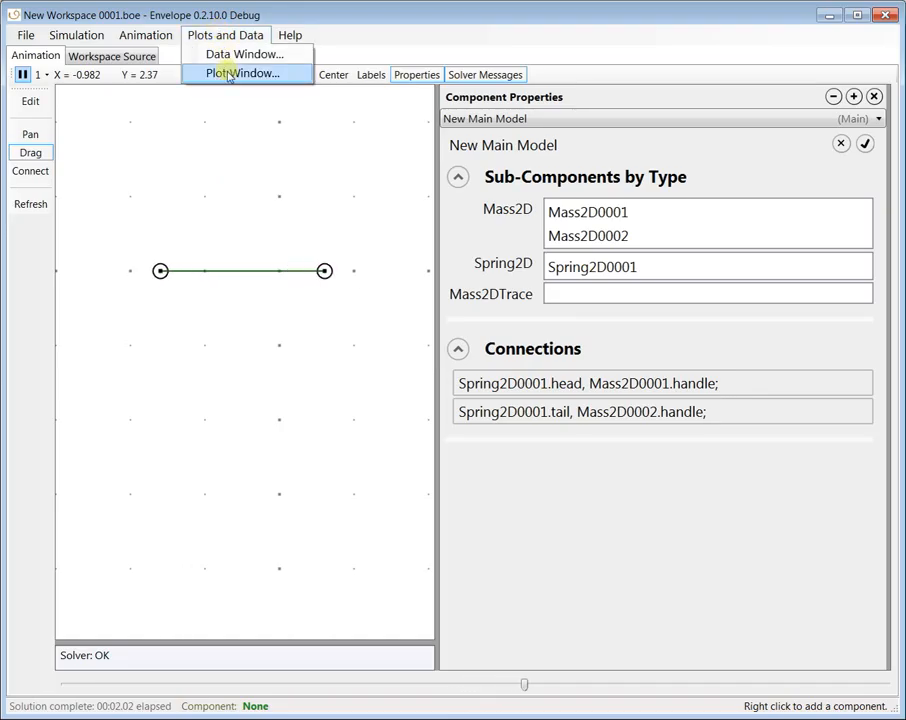
left_click(241, 73)
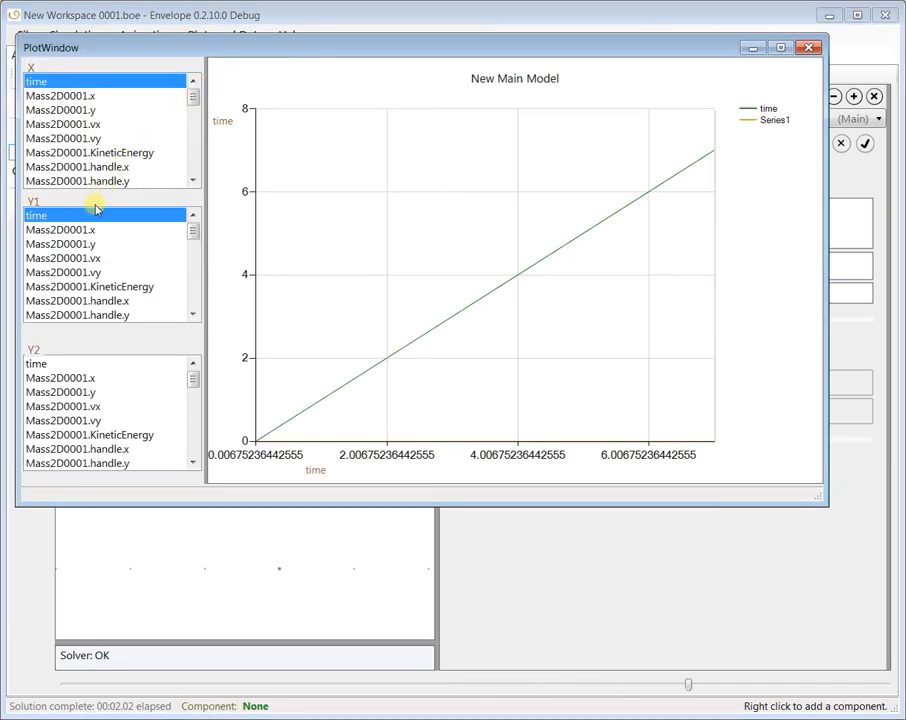
left_click(62, 229)
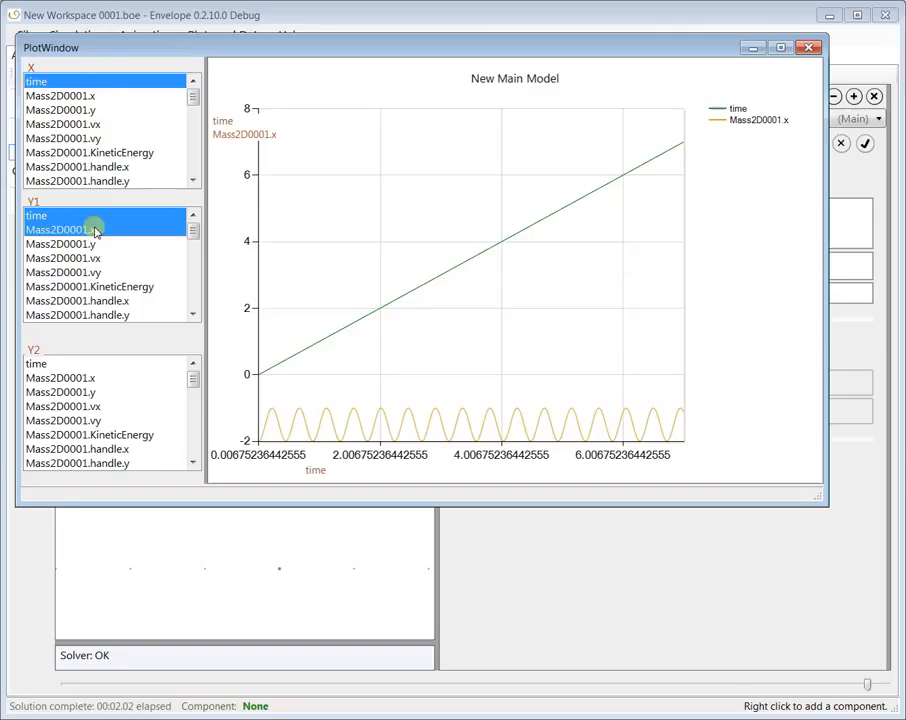
left_click(60, 229)
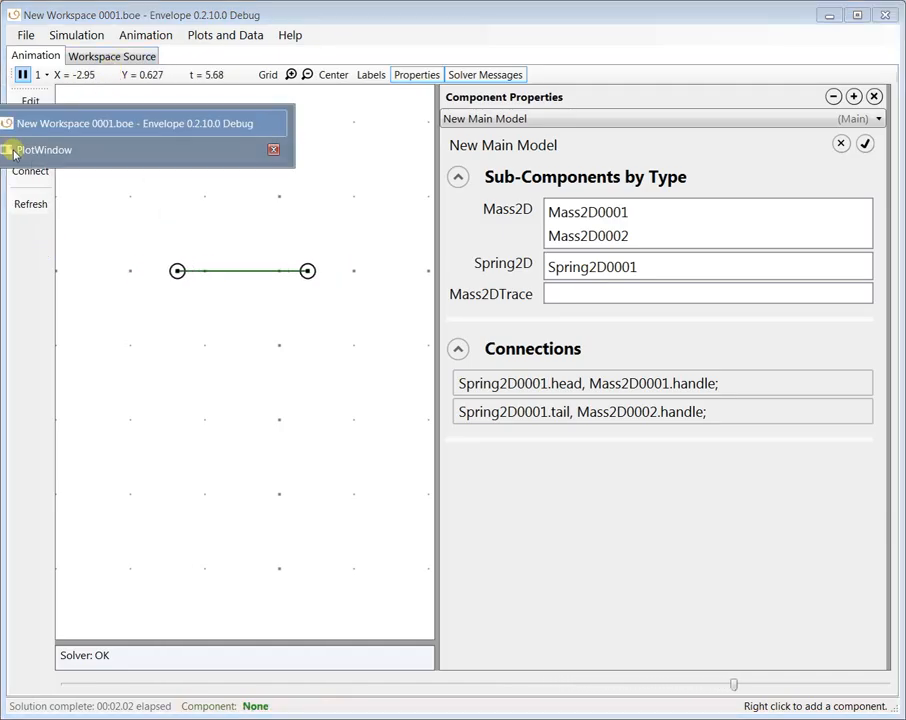
left_click(46, 150)
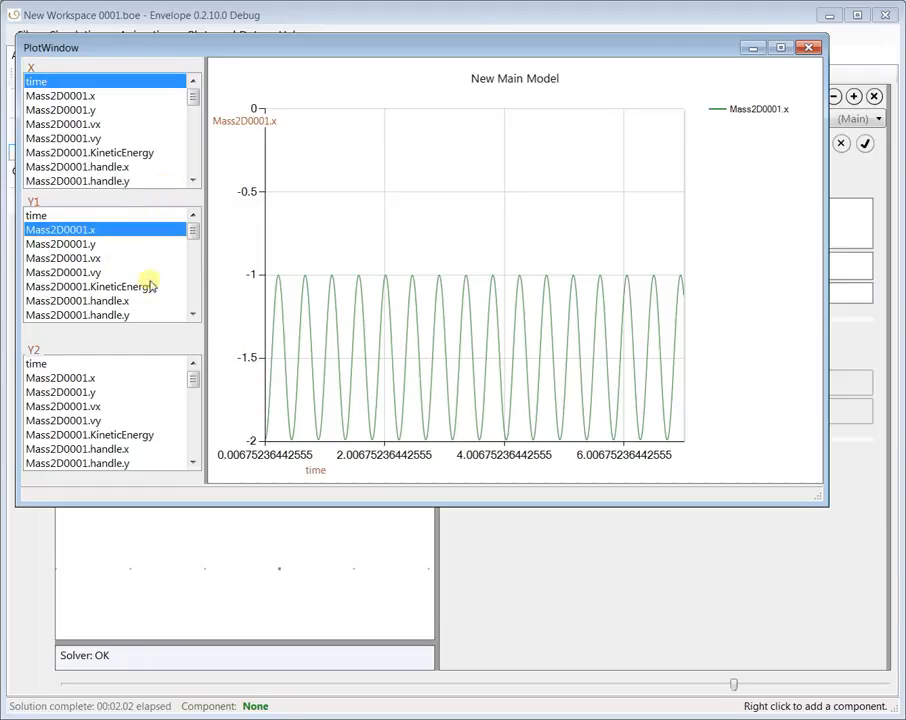
mouse_move(191, 311)
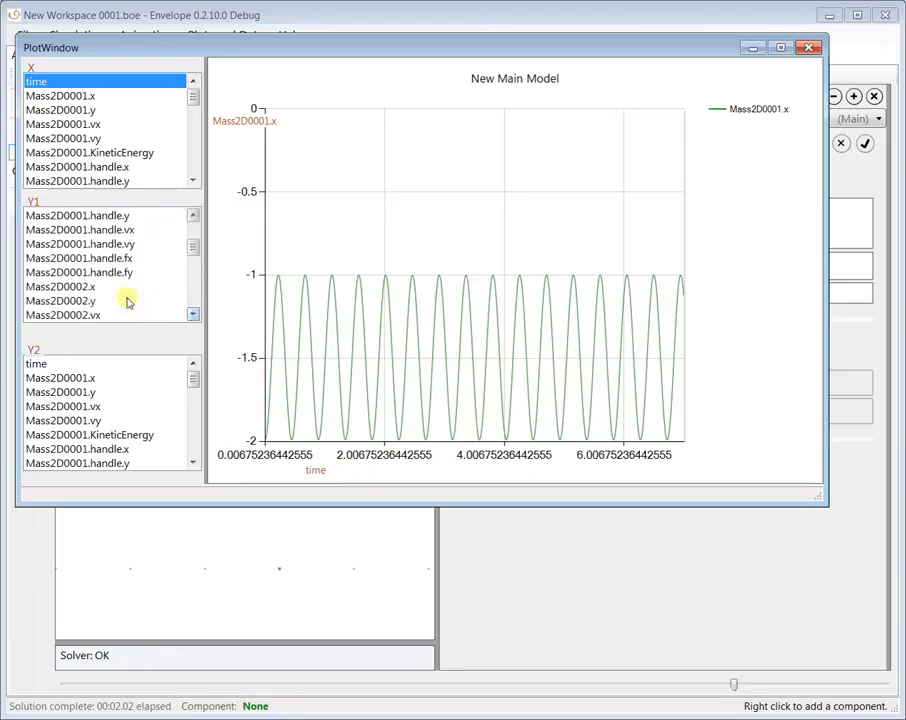
left_click(61, 287)
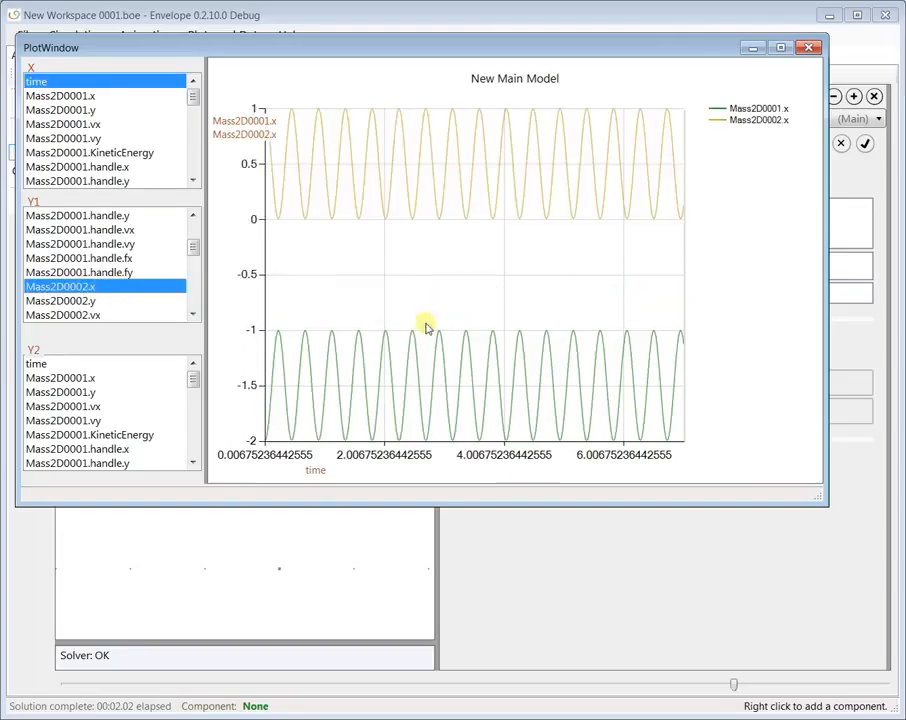
mouse_move(285, 245)
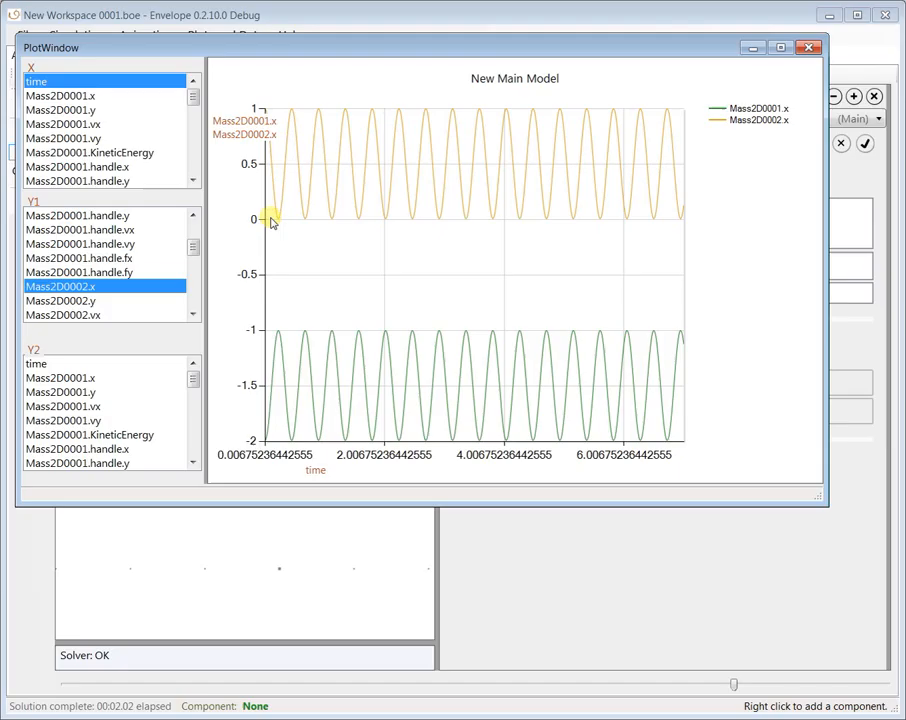
mouse_move(268, 112)
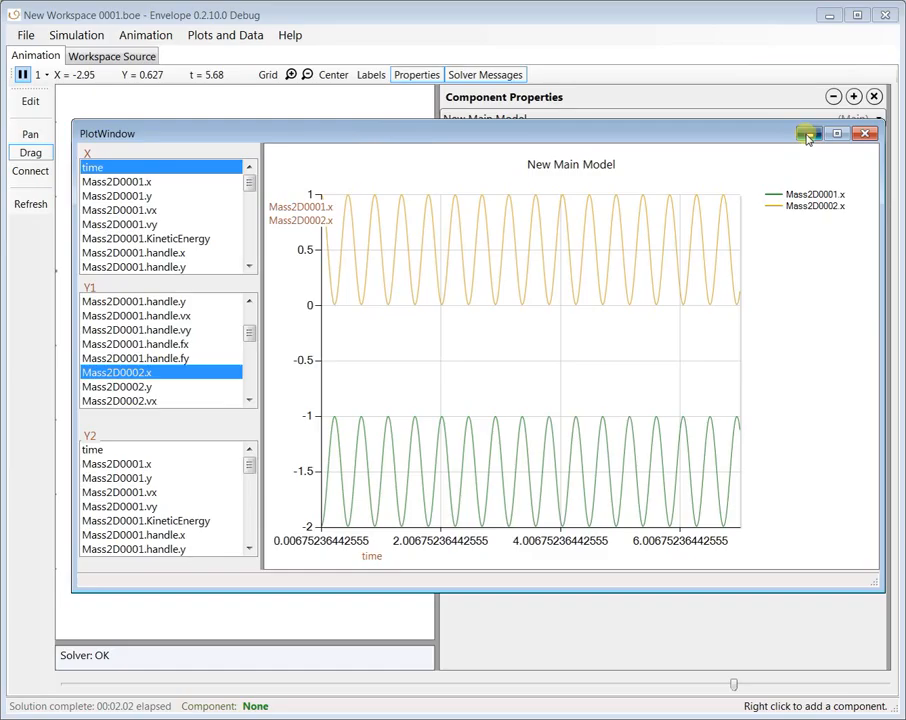
Step: Add Mass2D0002.KineticEnergy to the plot, then minimize the PlotWindow
left_click(865, 133)
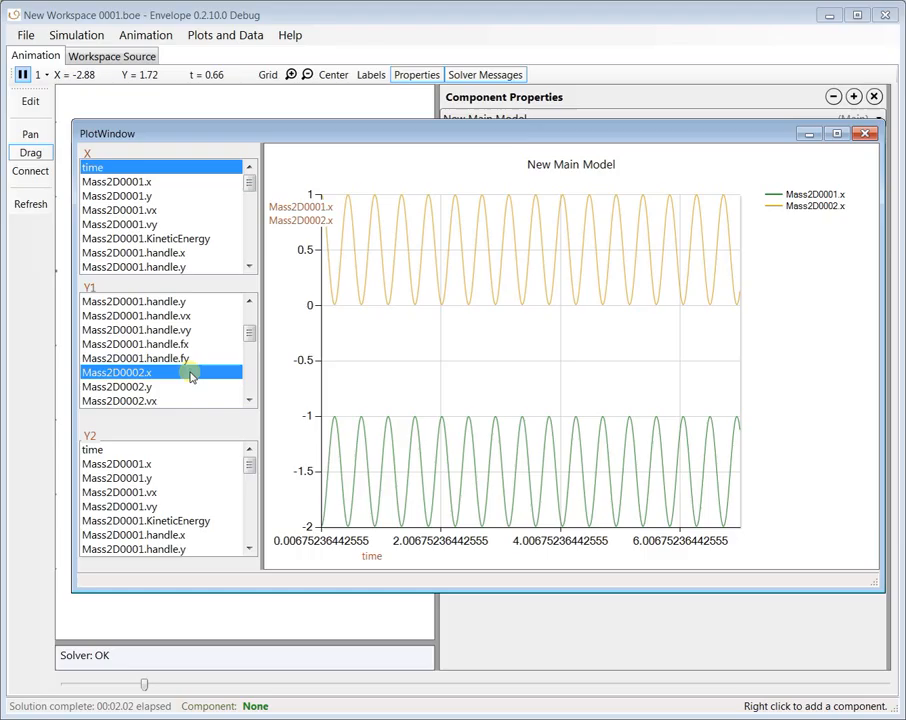
scroll("down", 3)
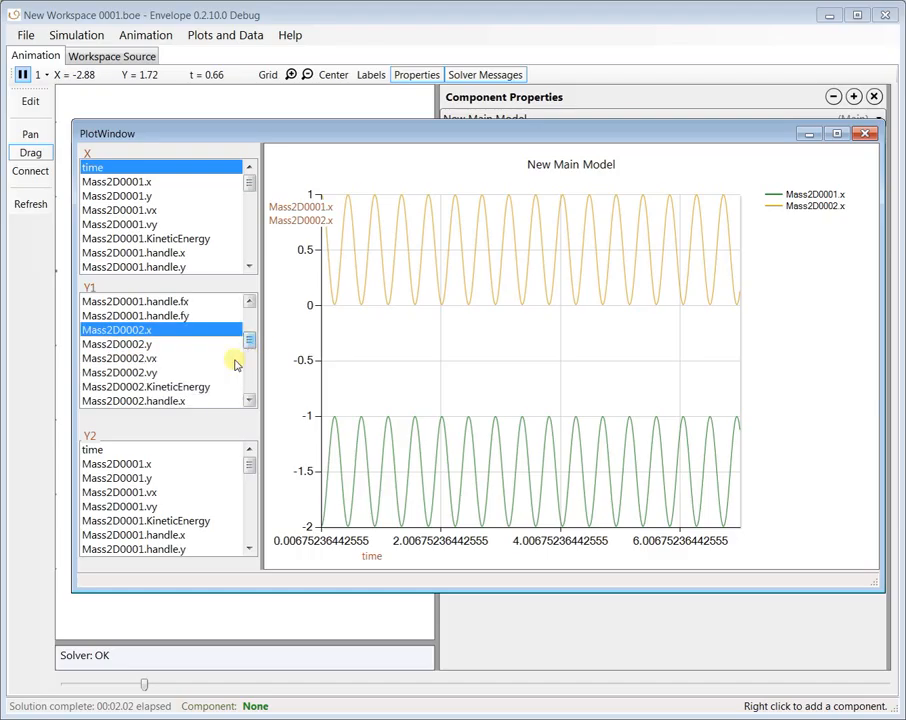
left_click(146, 387)
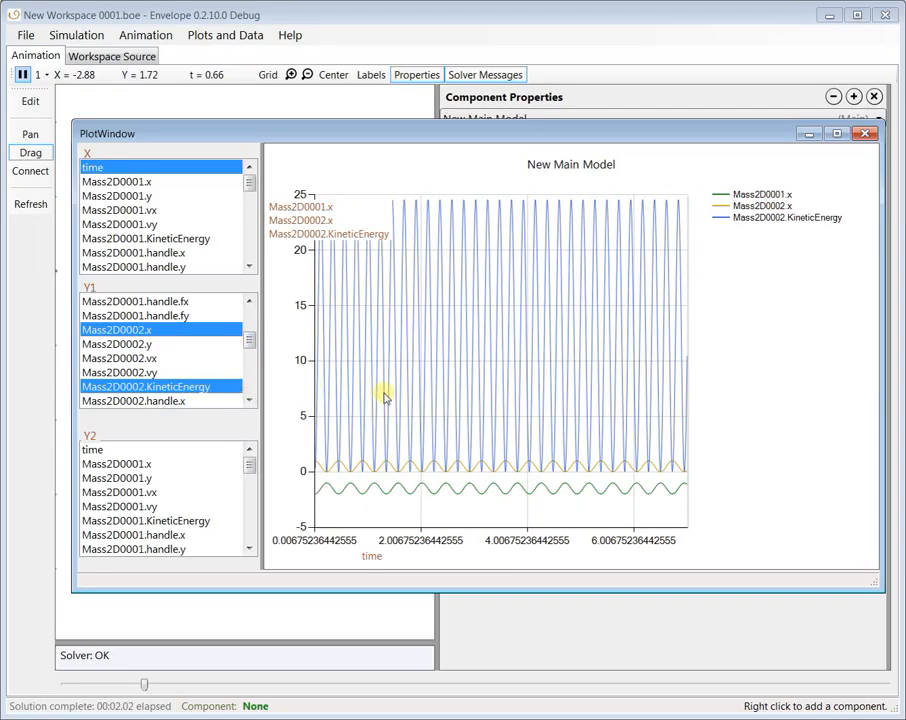
mouse_move(385, 372)
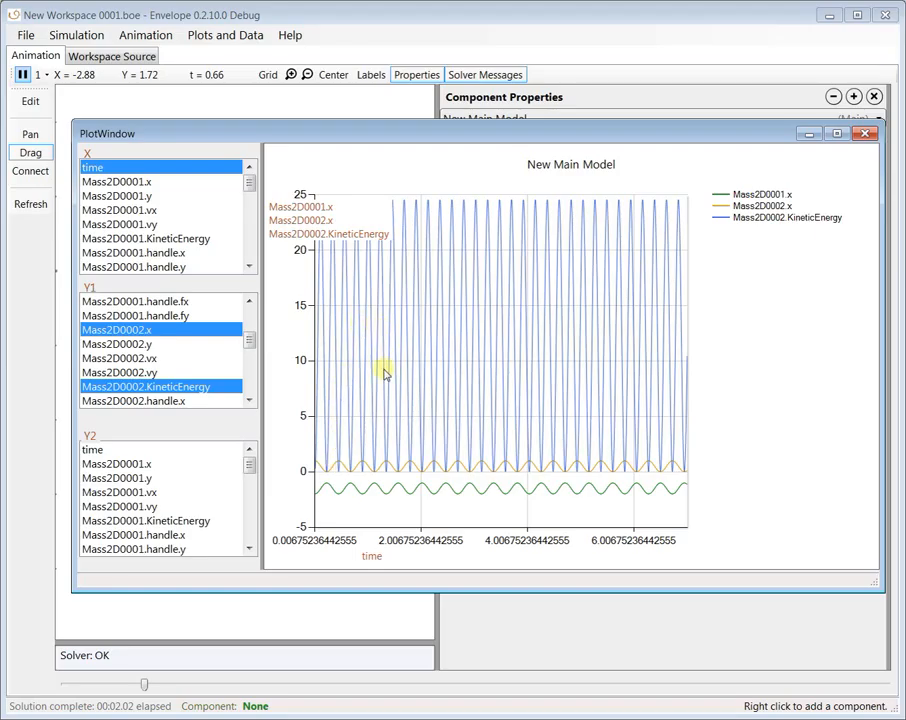
mouse_move(417, 458)
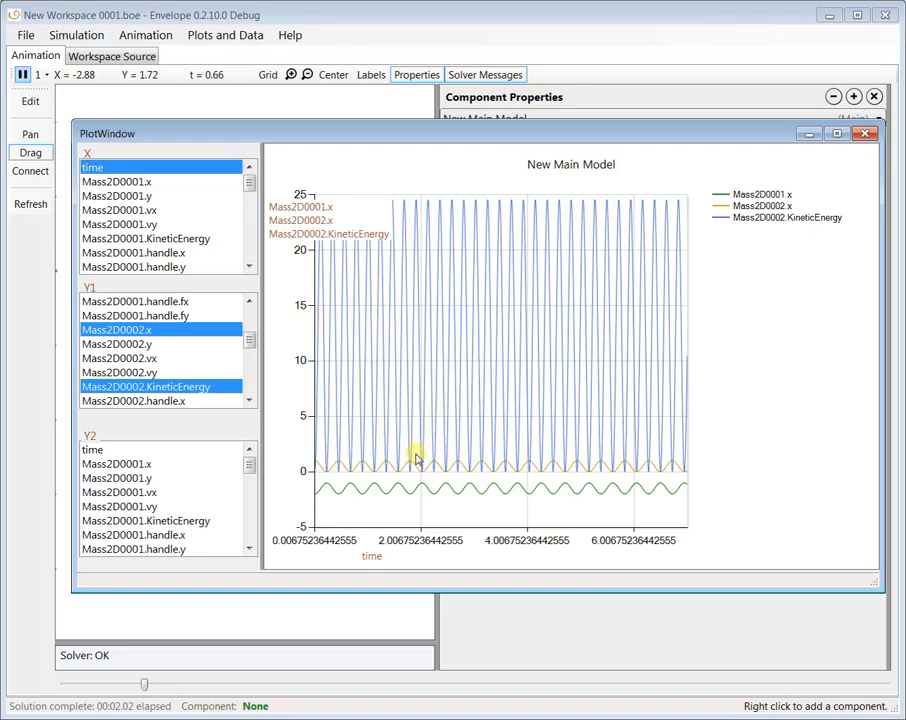
mouse_move(375, 470)
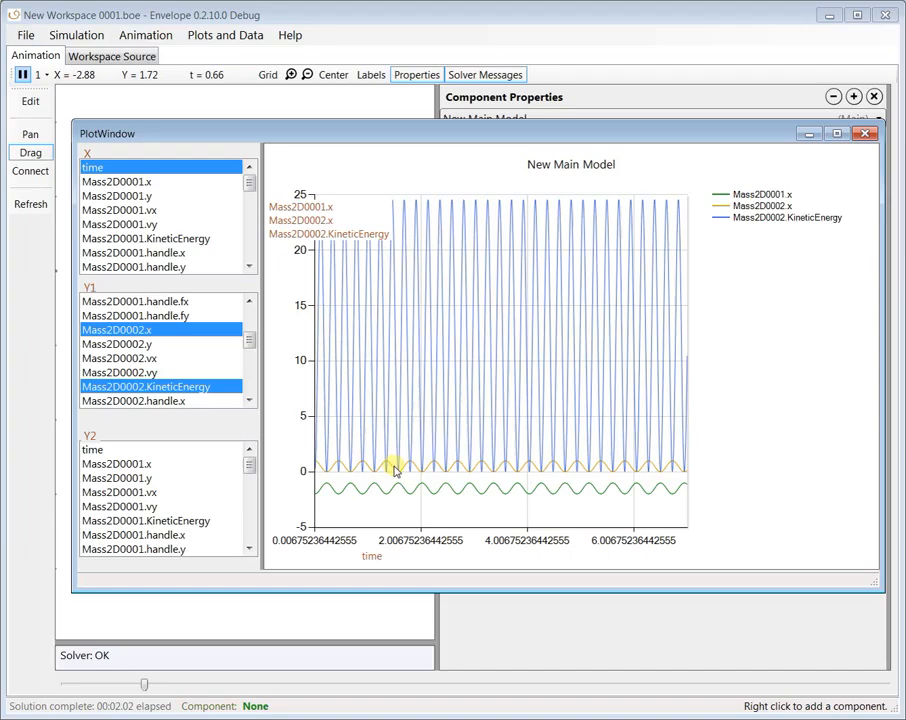
mouse_move(465, 377)
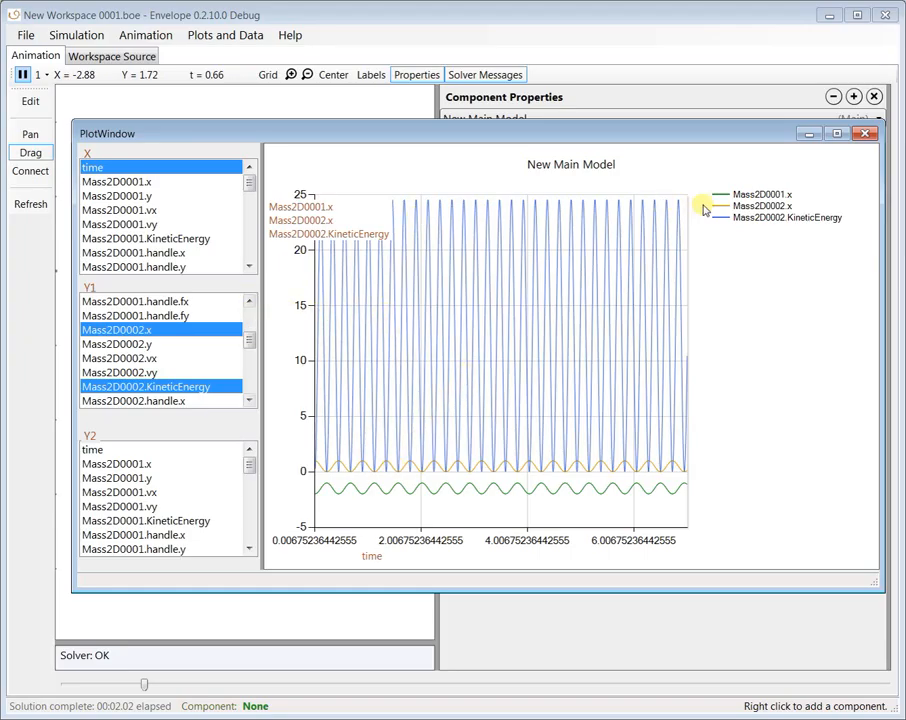
left_click(864, 133)
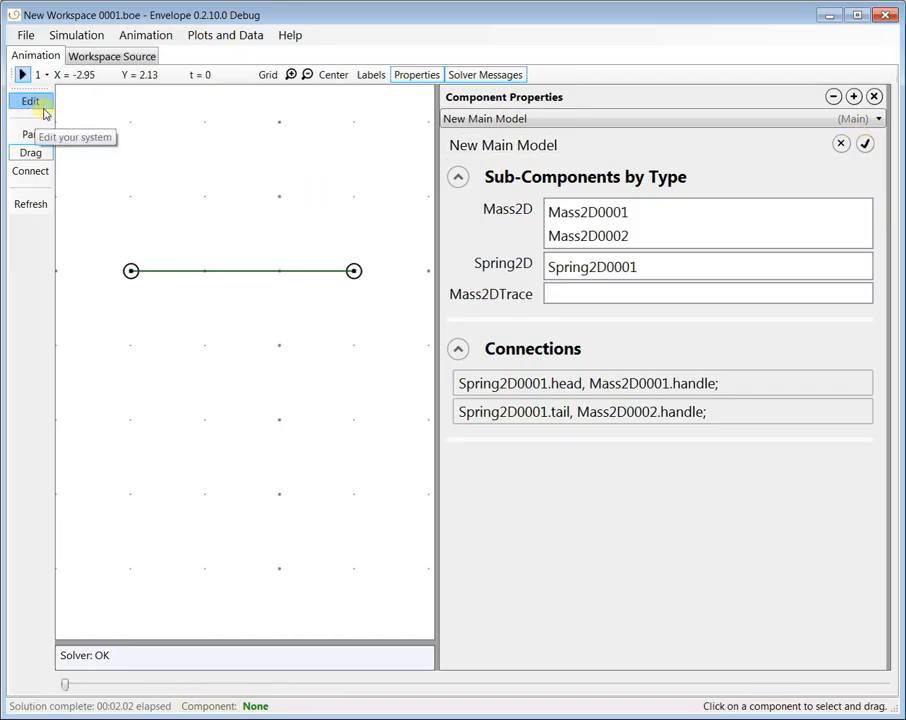
Step: In edit mode, set Mass2D0002's vy to 1 and Mass2D0001's vy to -1
left_click(353, 271)
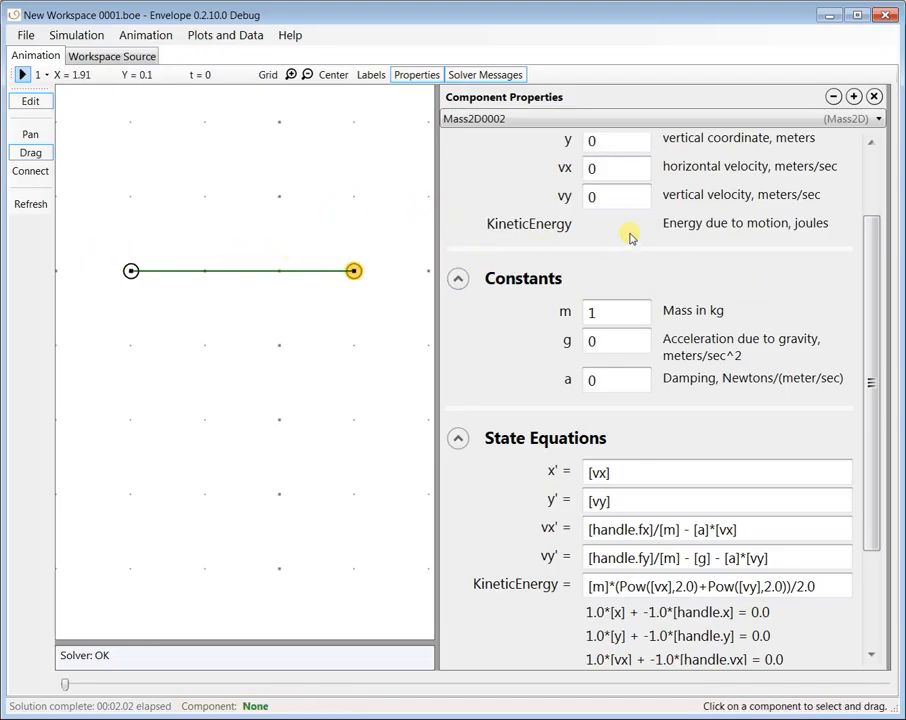
left_click(616, 167)
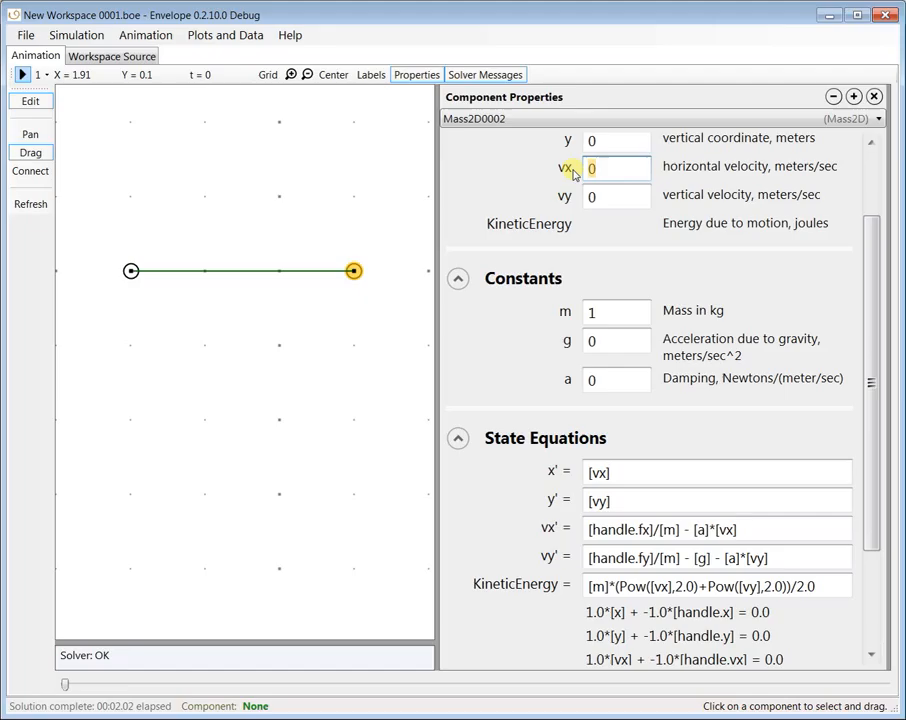
type("1")
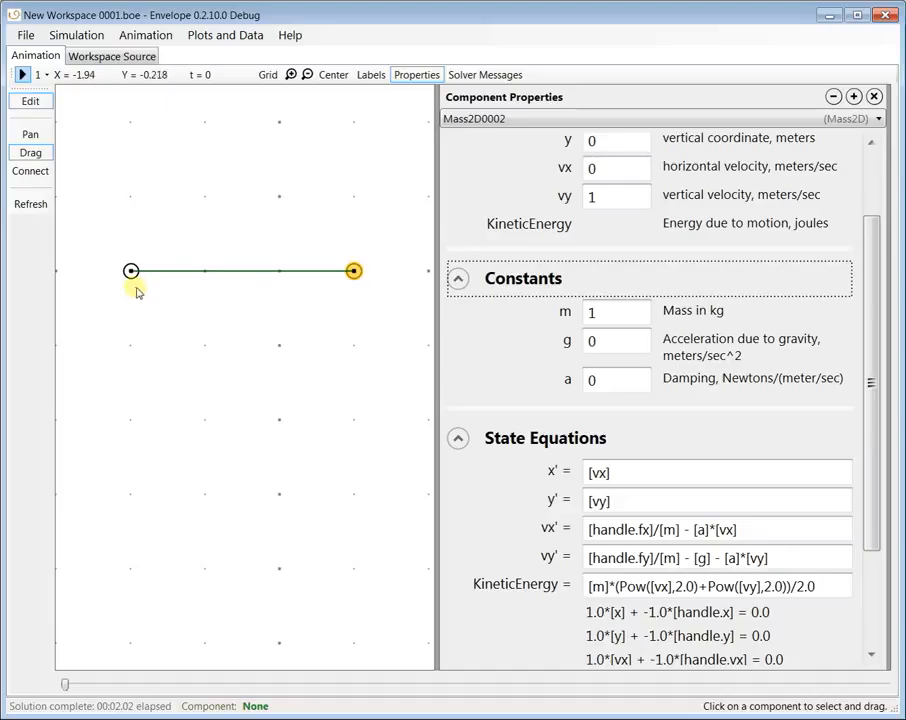
left_click(131, 271)
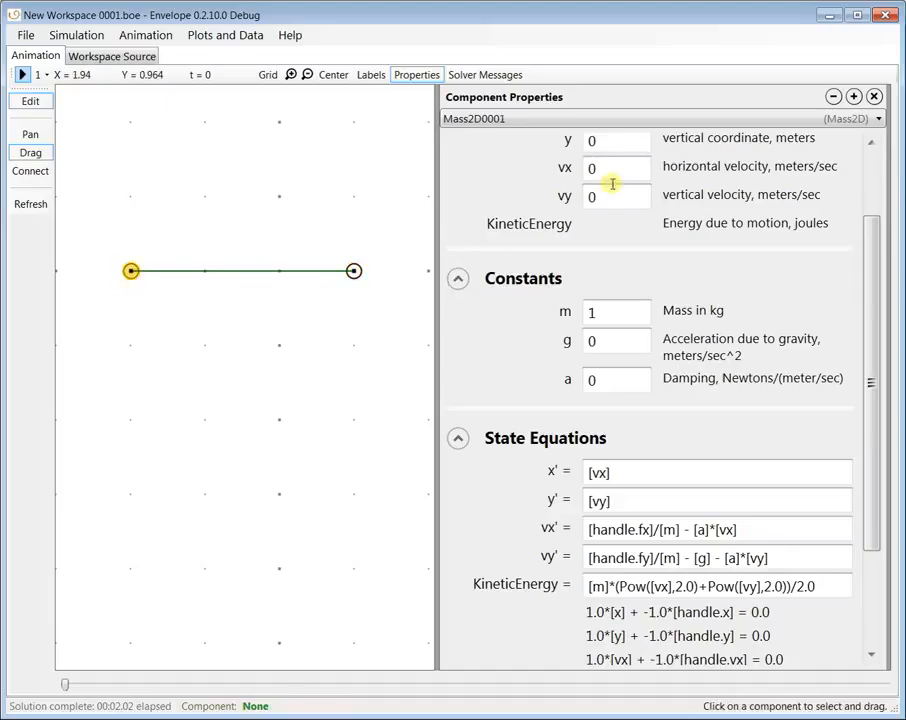
left_click(616, 196)
type("-1")
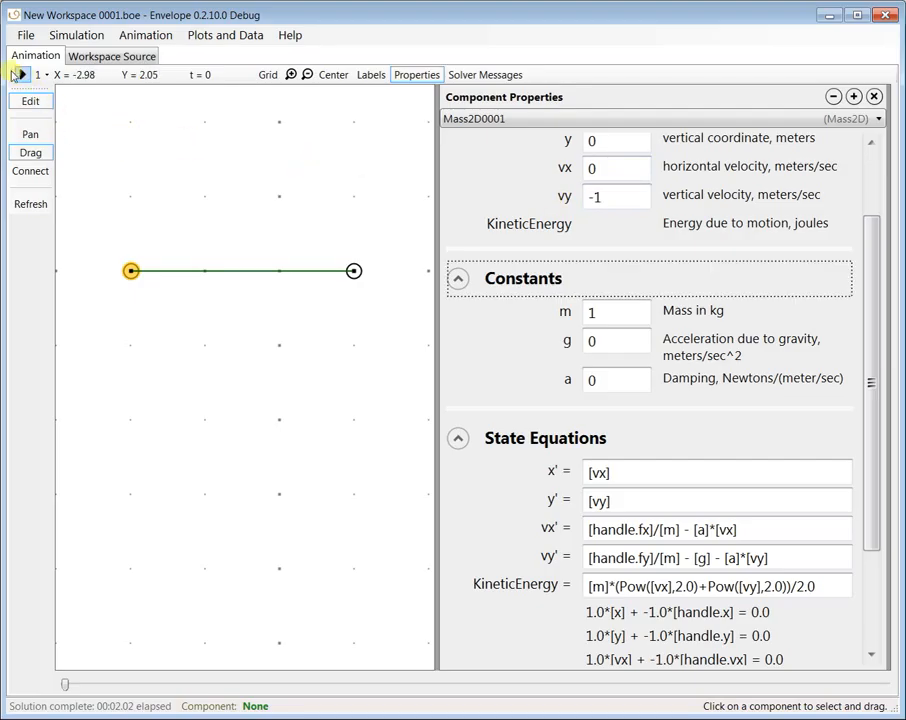
Step: Play the simulation to watch the two masses rotate about each other
left_click(22, 74)
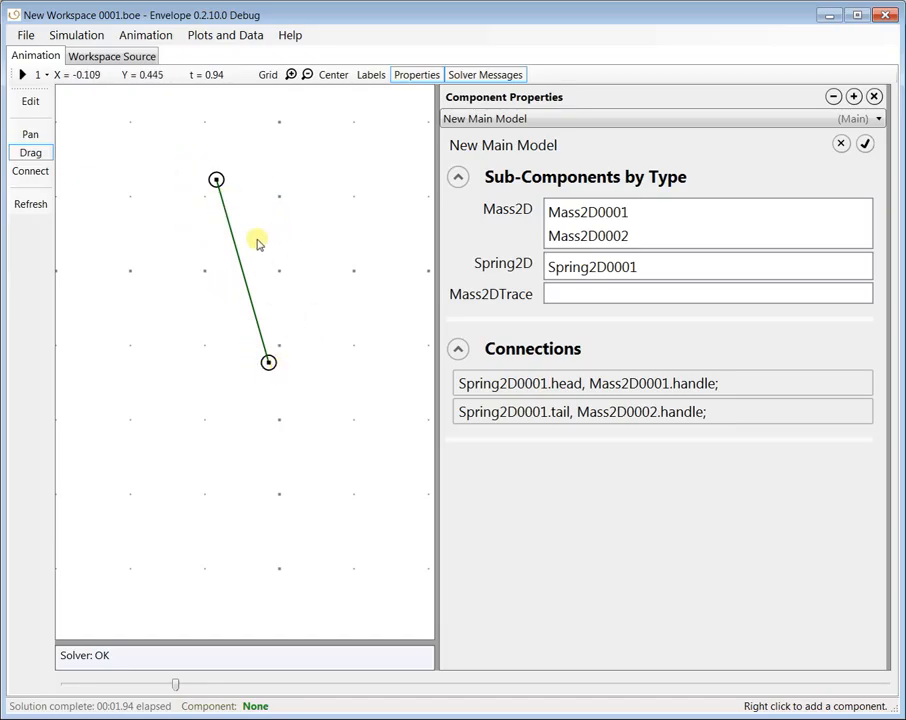
mouse_move(285, 247)
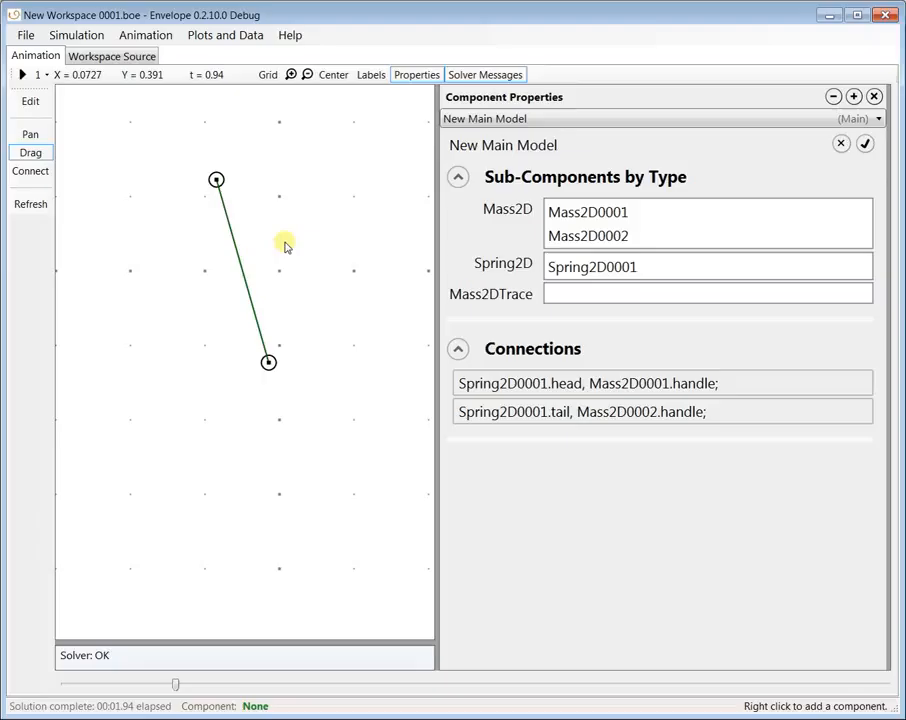